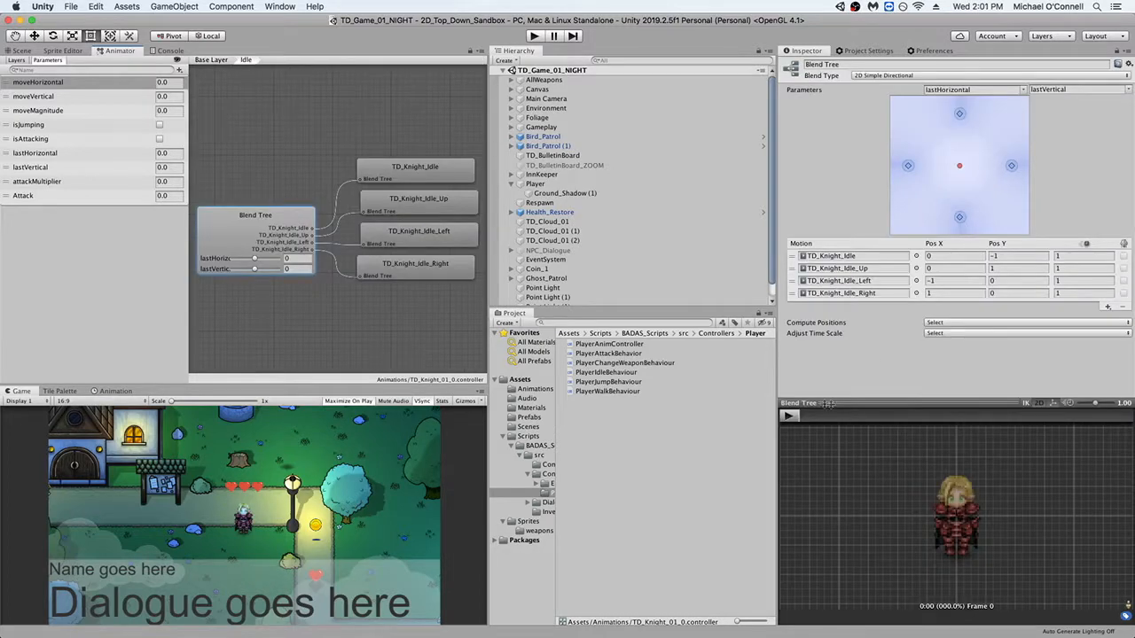
Step: Locate PlayerWalkBehaviour in the Player controllers folder and open it in Visual Studio Code
left_click_drag(960, 166, 908, 166)
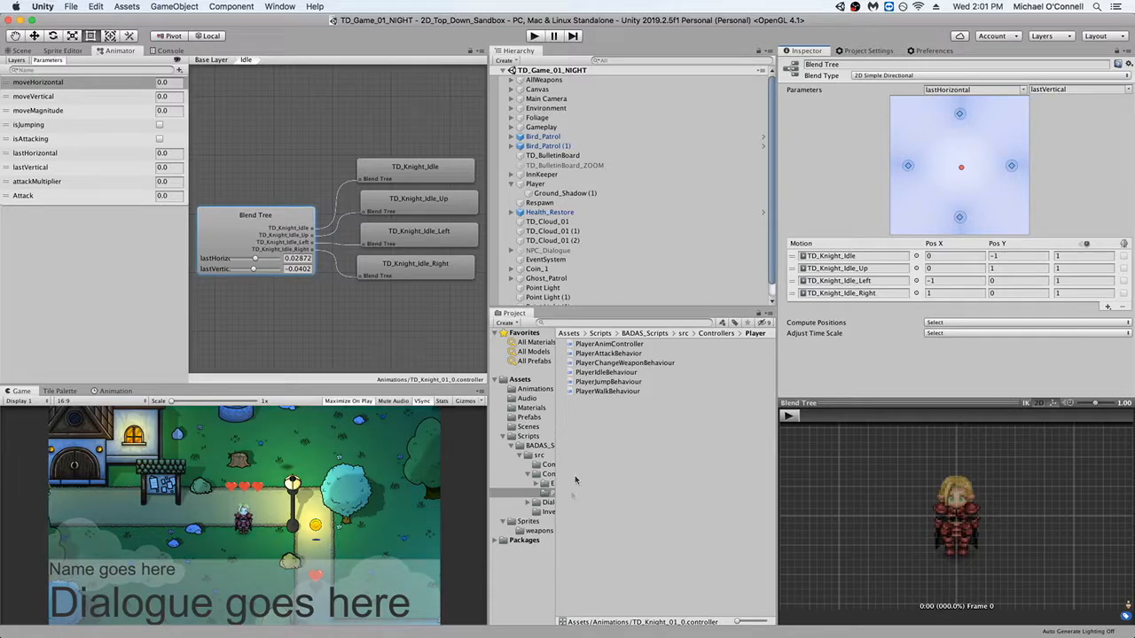
left_click(607, 392)
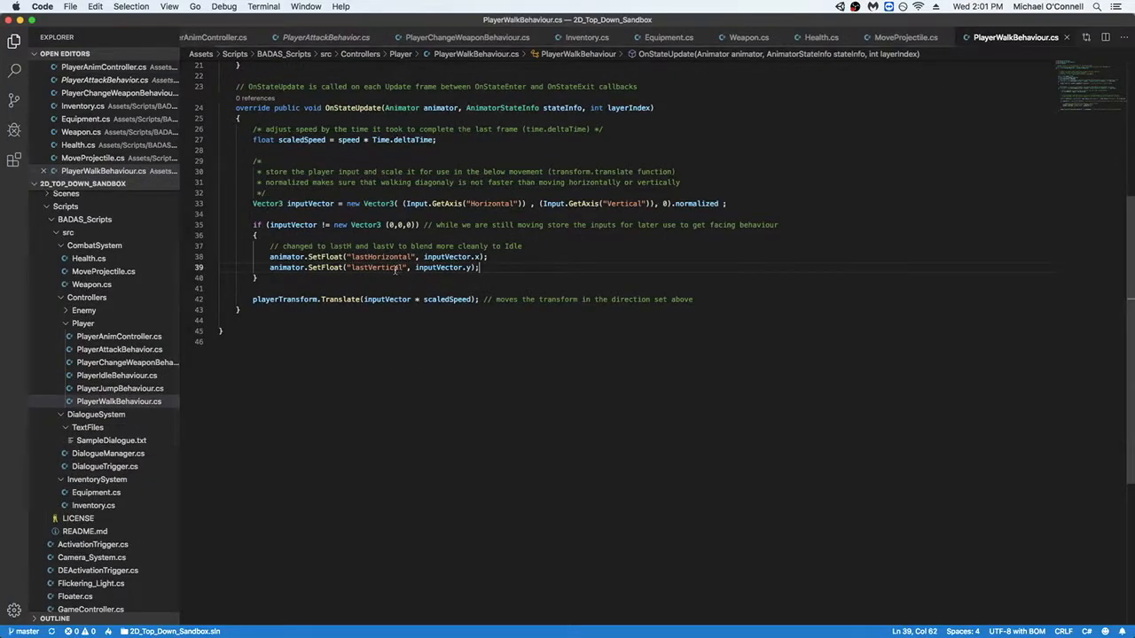
scroll("up", 3)
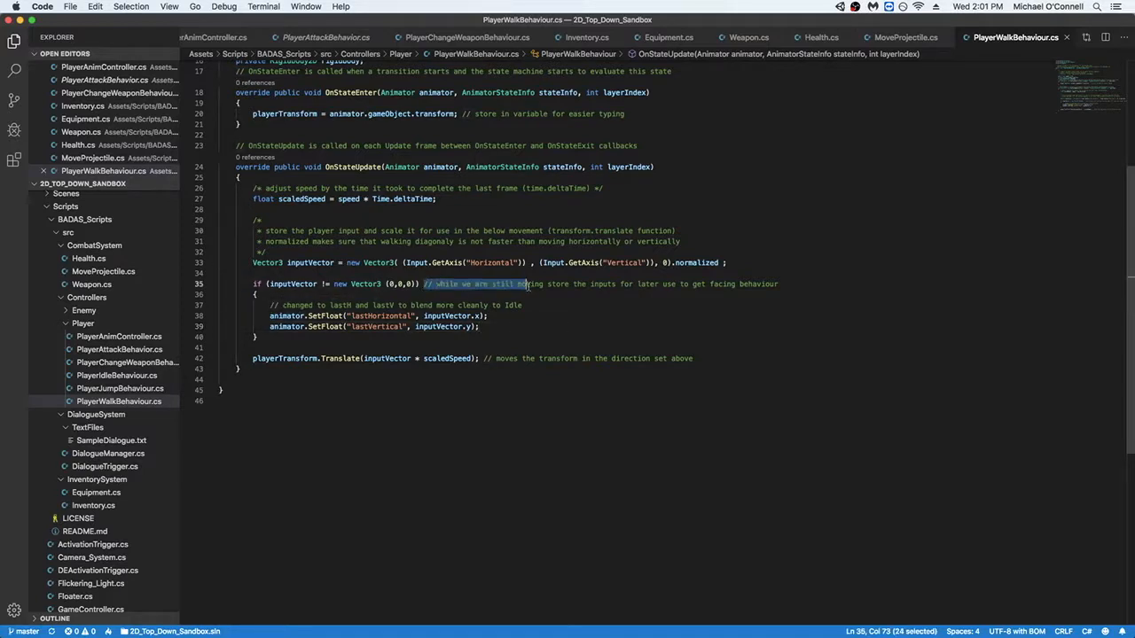
left_click(521, 337)
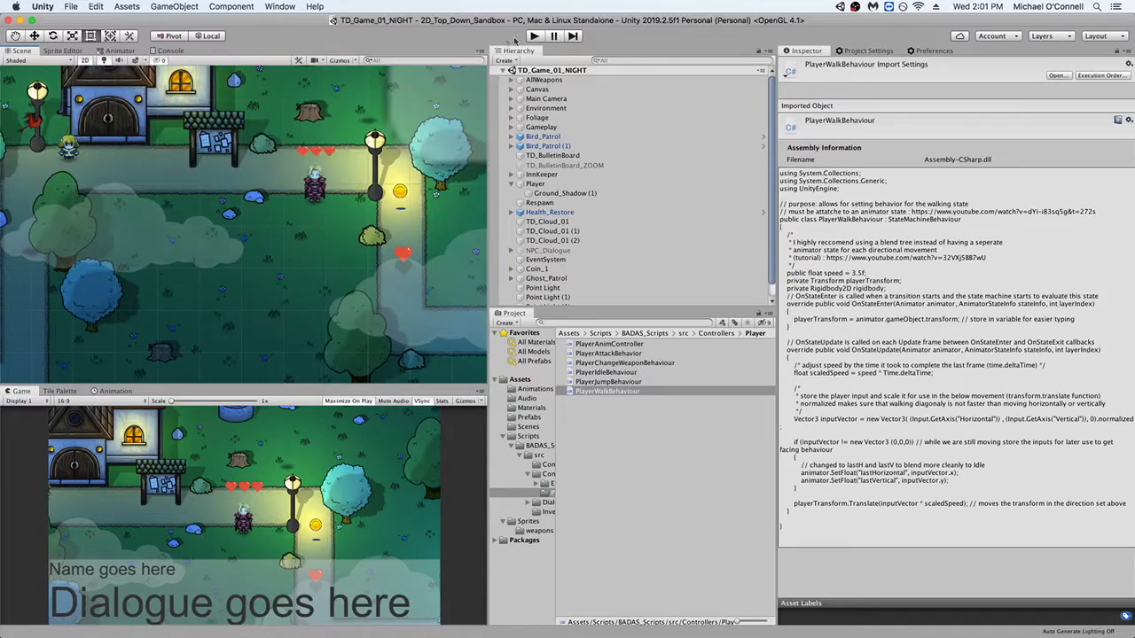
Step: Show the Animator graph again and inspect the Attack parameter
left_click(536, 35)
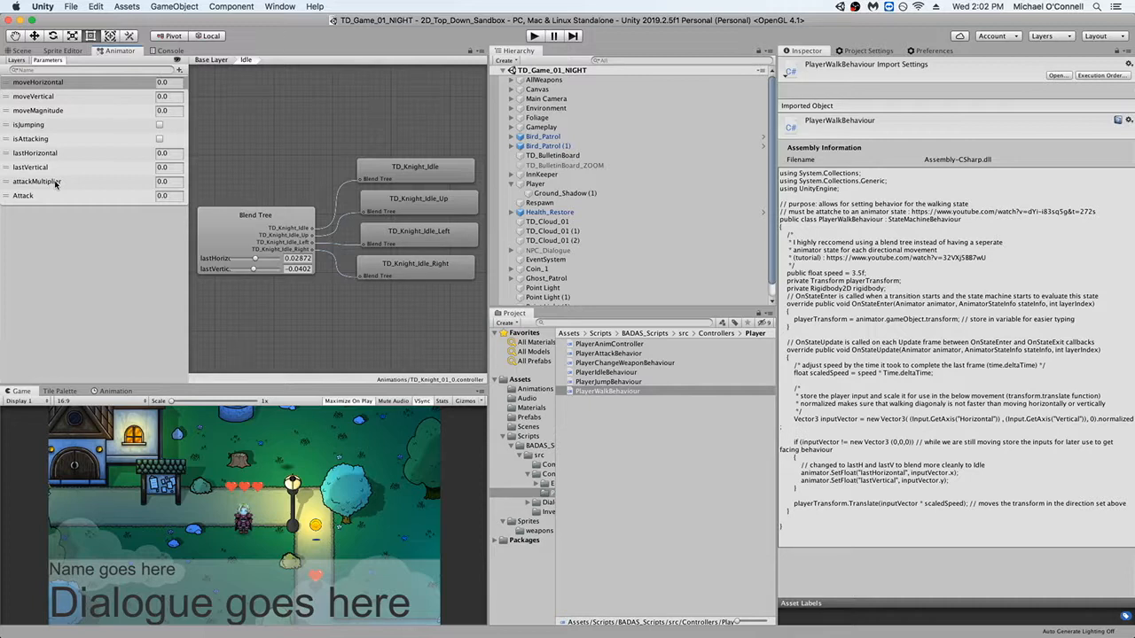
left_click(36, 195)
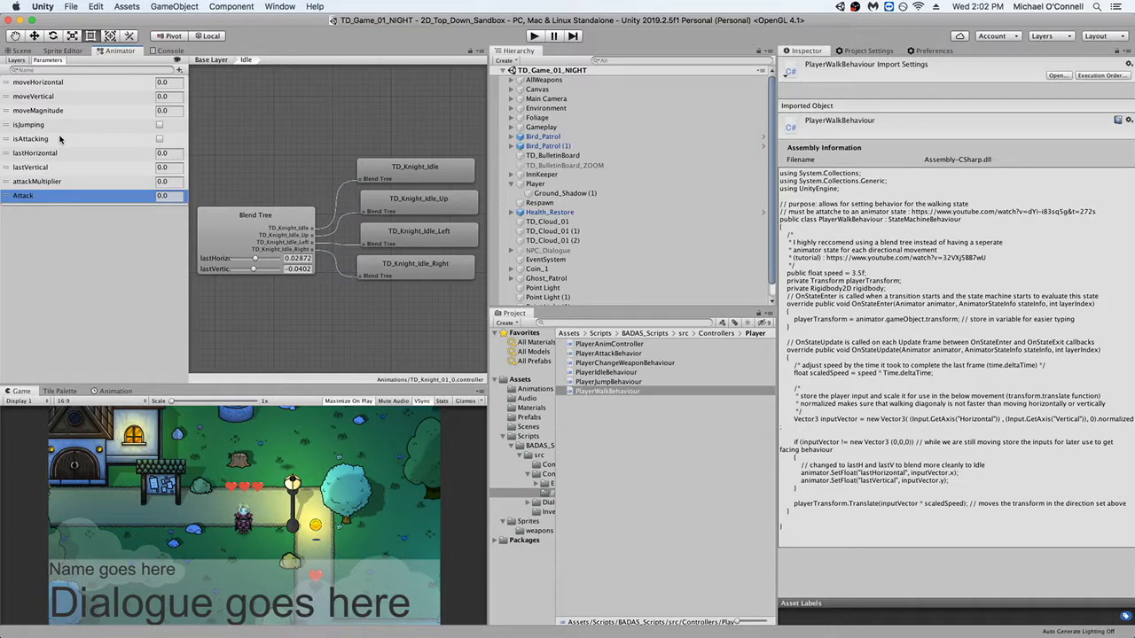
Step: Drag the w_katana sprite from Assets/Sprites/weapons under the AllWeapons object
left_click(543, 80)
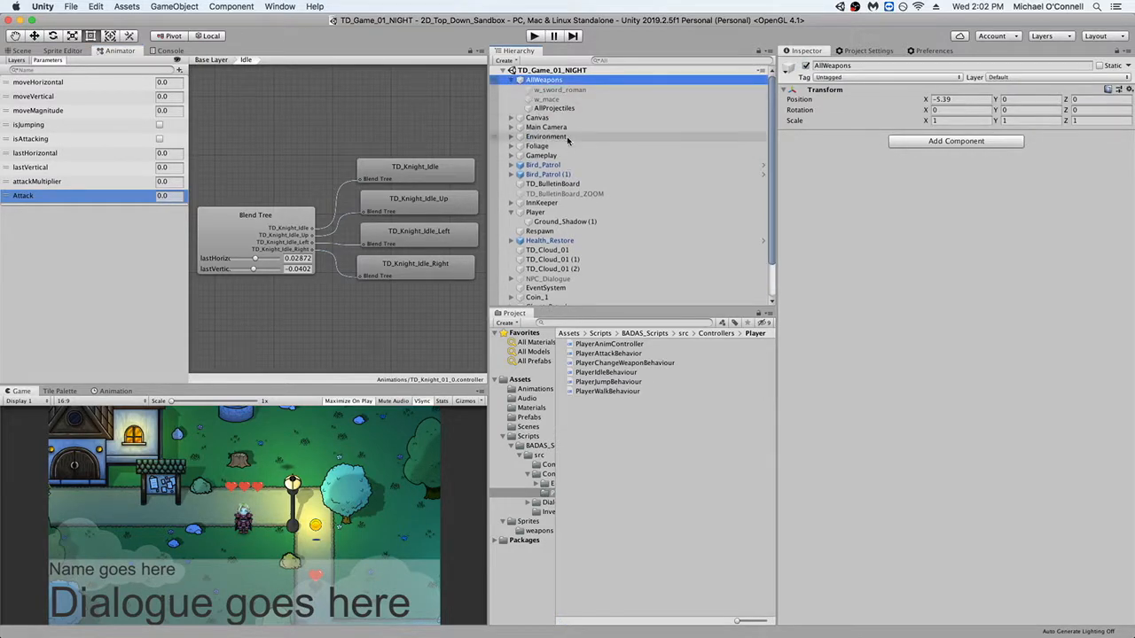
mouse_move(581, 138)
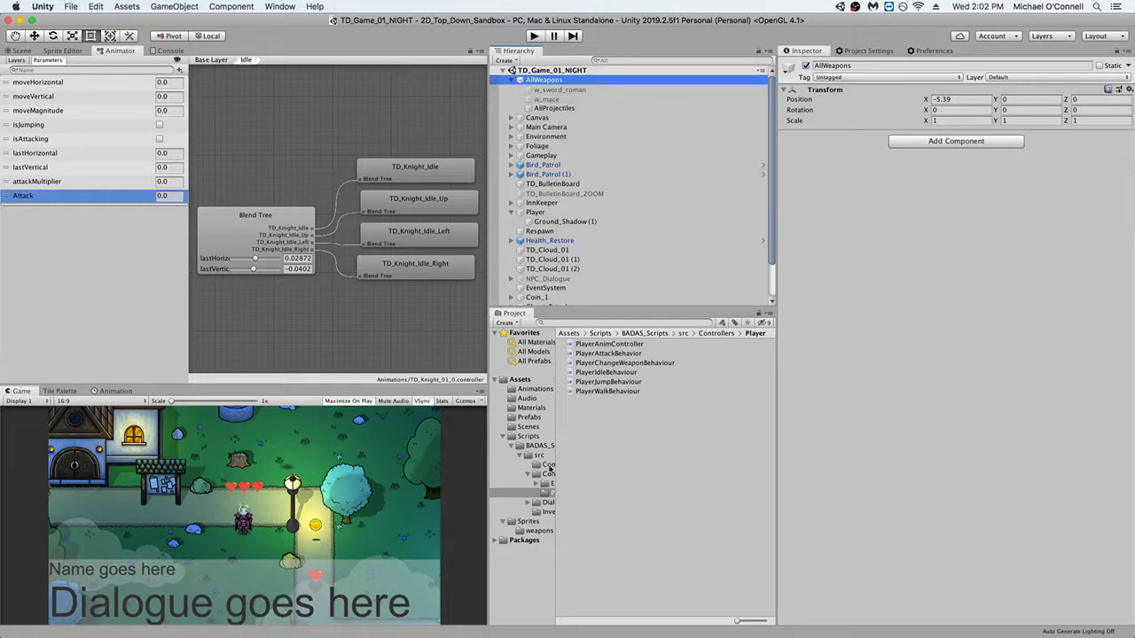
left_click(529, 436)
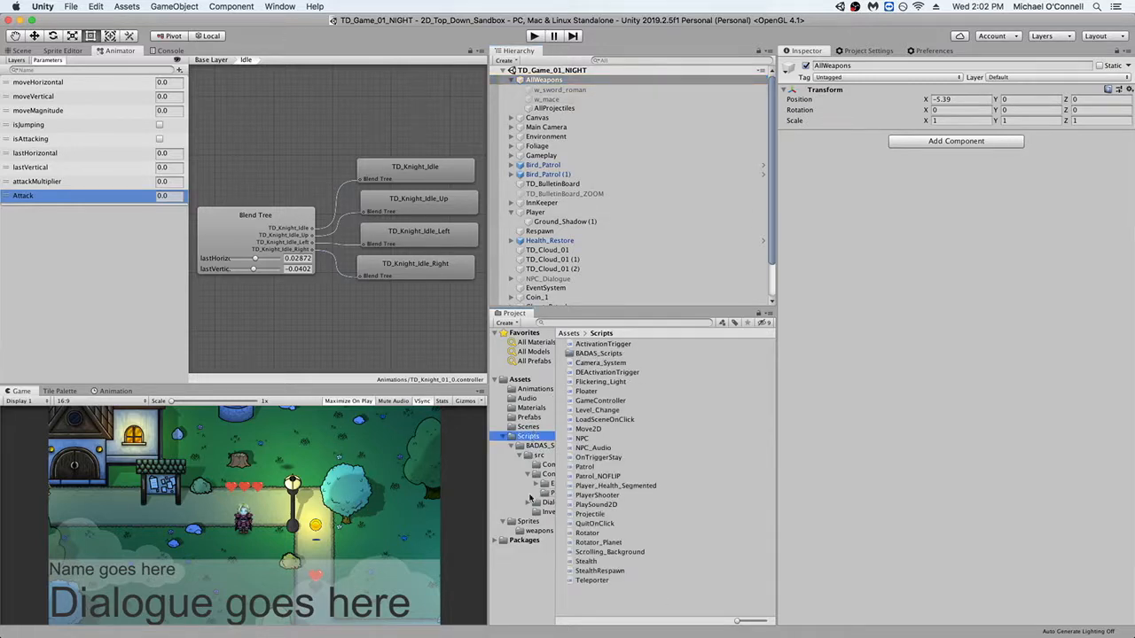
left_click(539, 530)
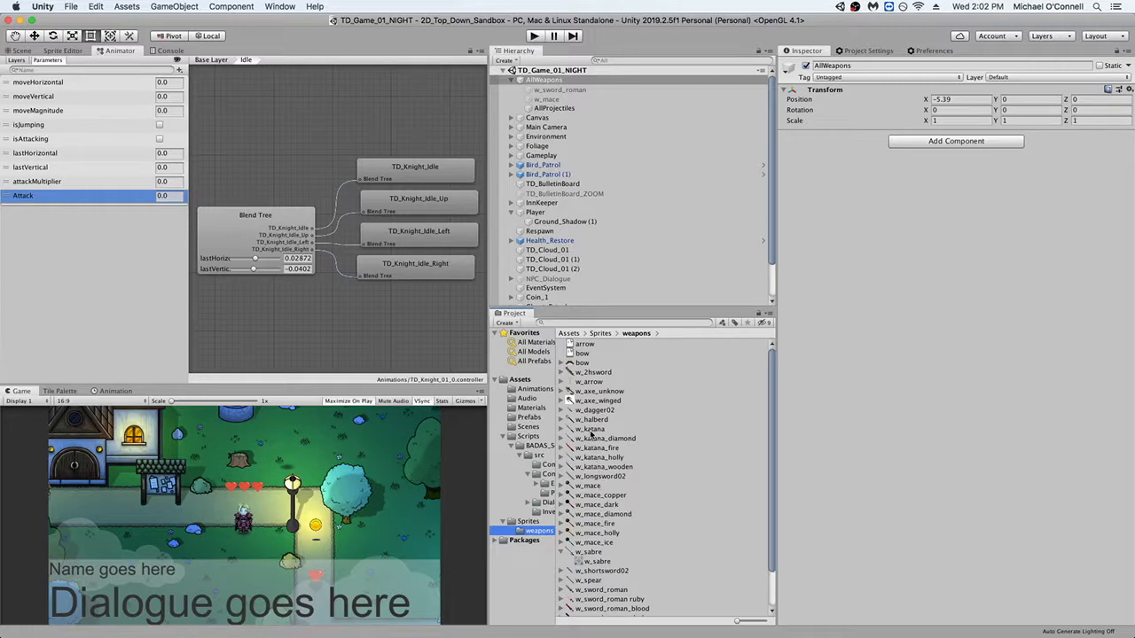
left_click(589, 429)
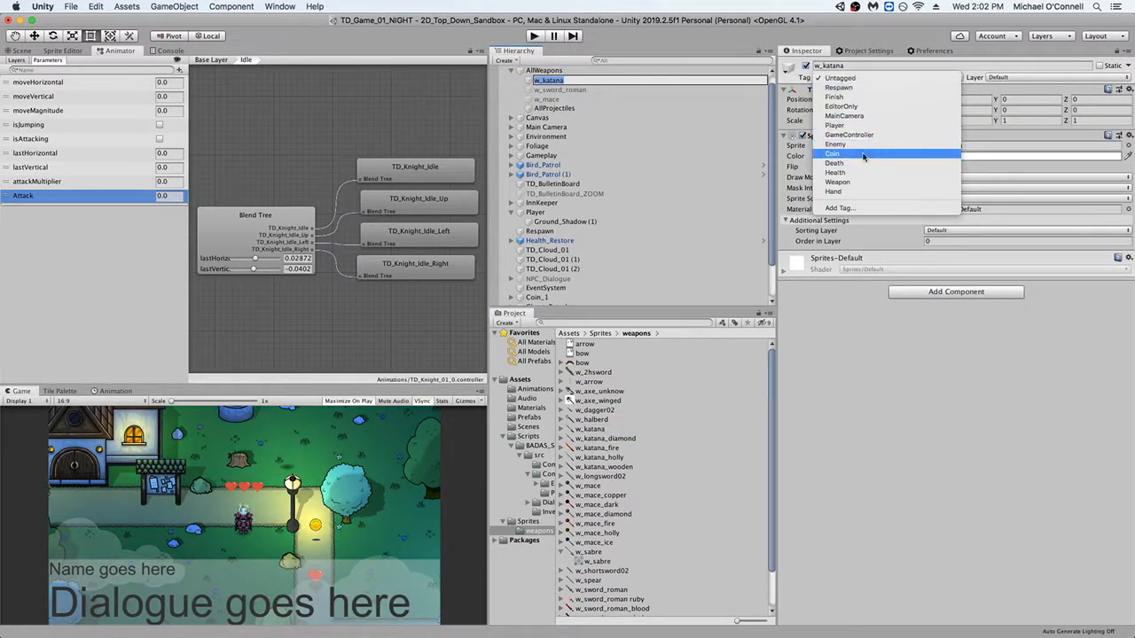
Step: Set w_katana's Tag to Weapon and return to the scene view
left_click(837, 181)
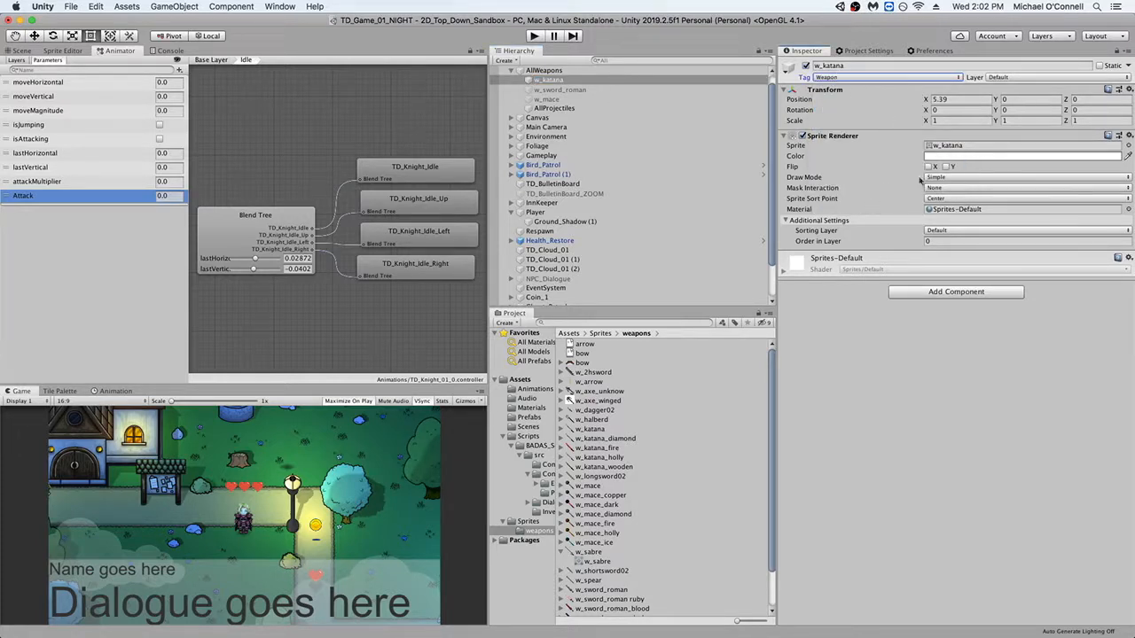
left_click(22, 50)
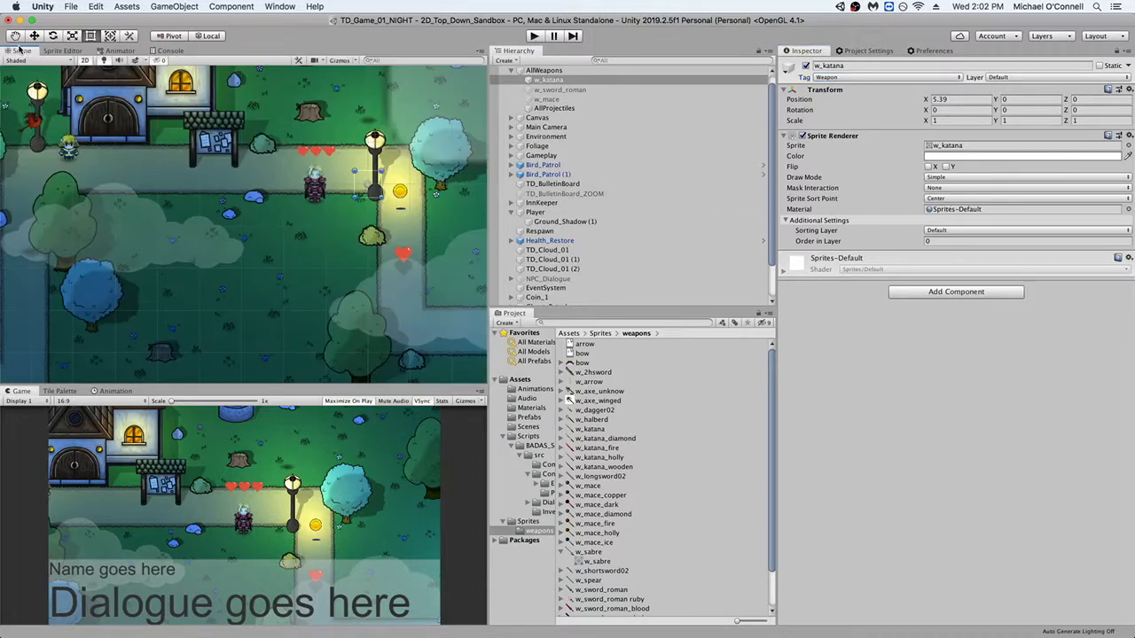
Step: Put w_katana on the AboveCharacters sorting layer with Rotation Z set to 45
left_click(550, 80)
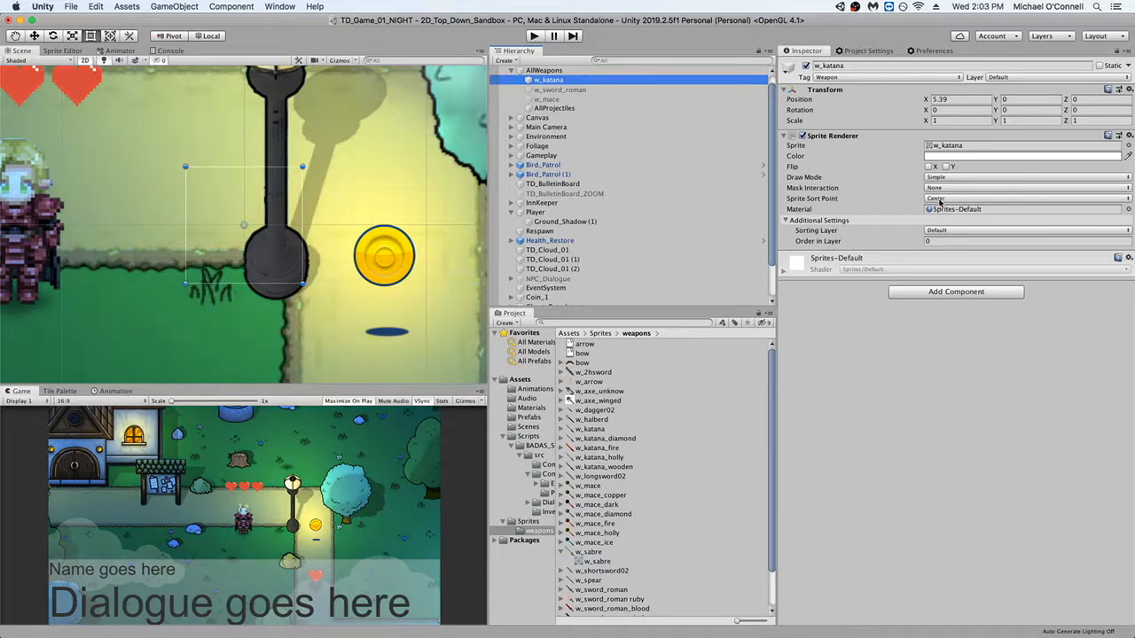
left_click(1025, 231)
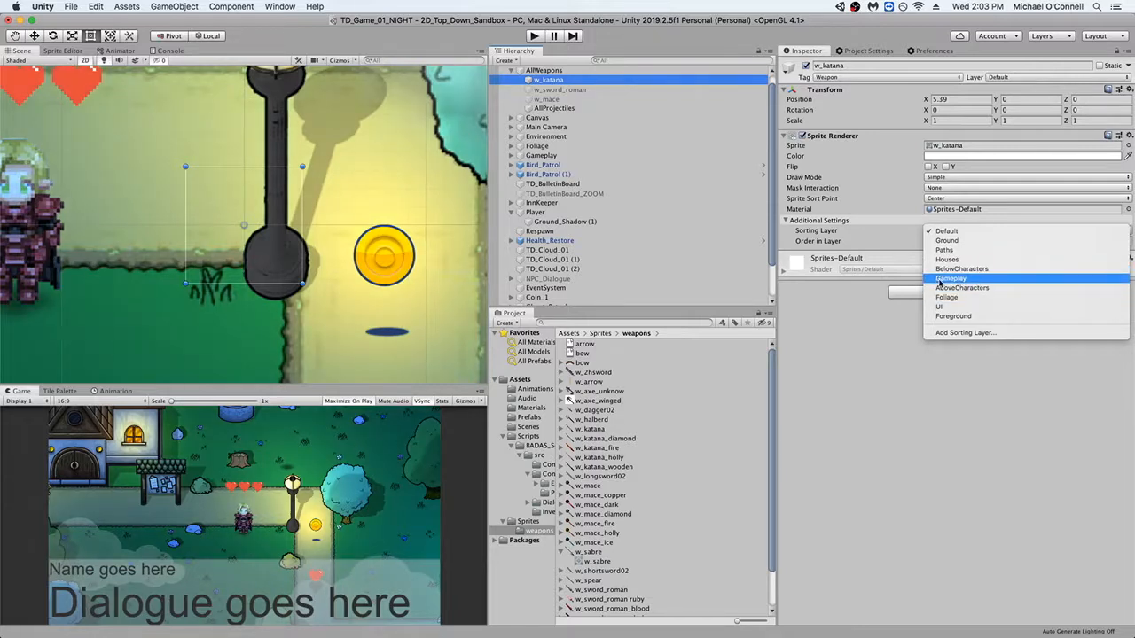
mouse_move(961, 287)
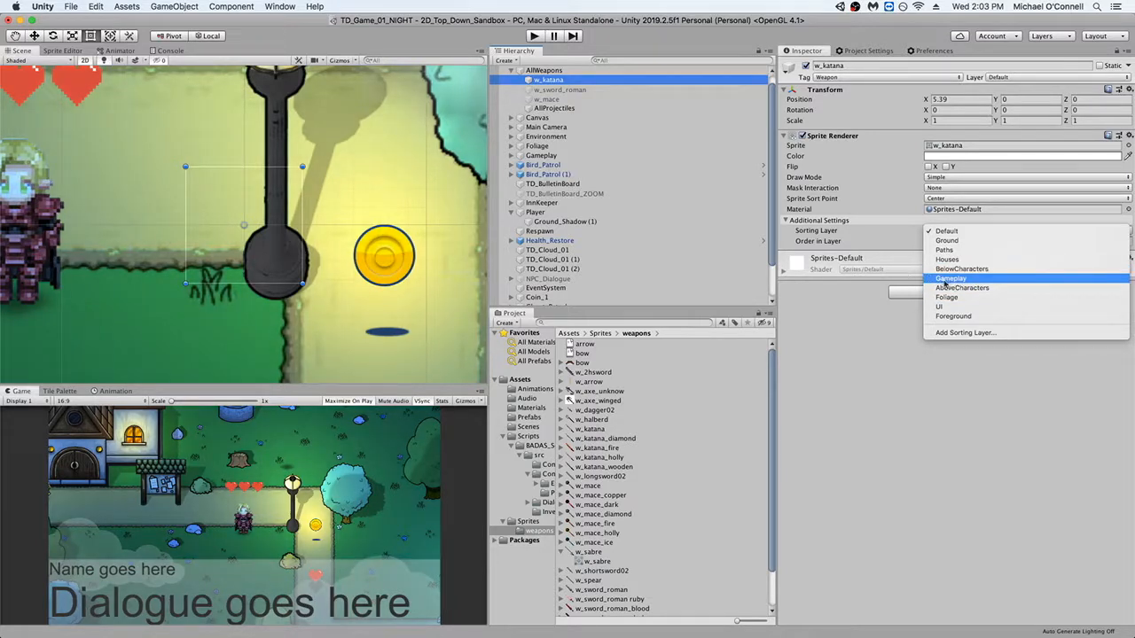
mouse_move(961, 287)
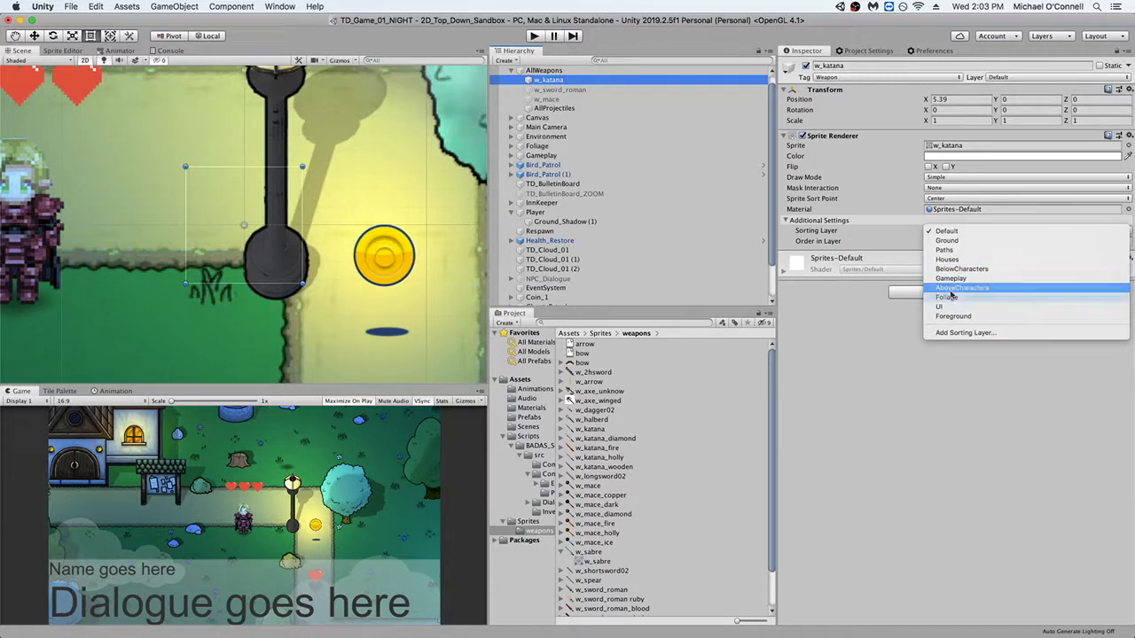
mouse_move(950, 278)
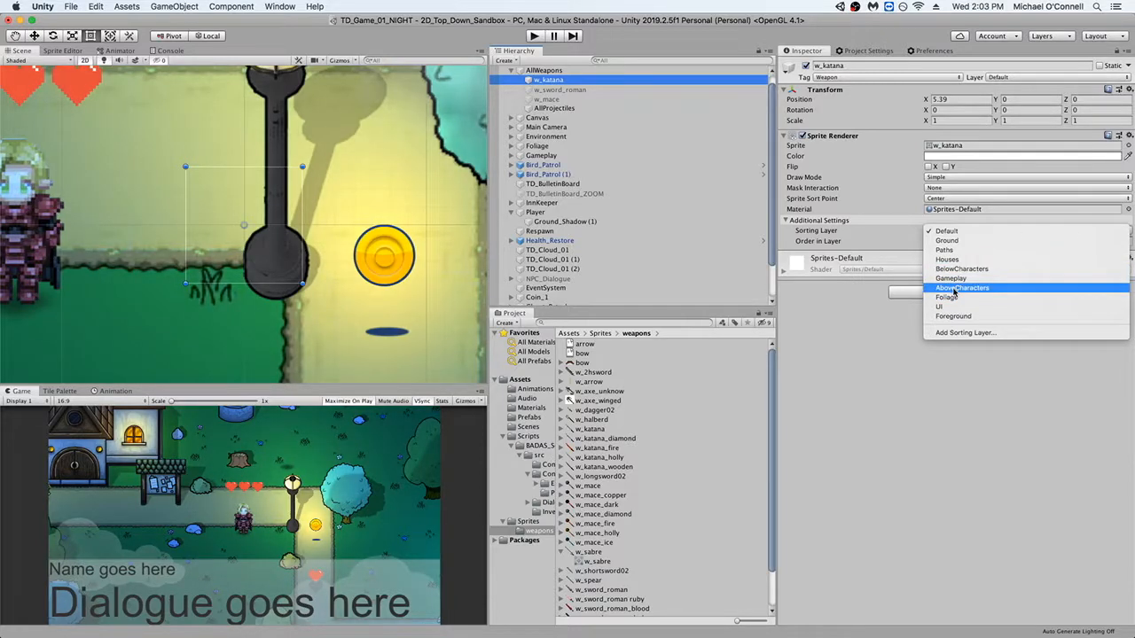
left_click(962, 287)
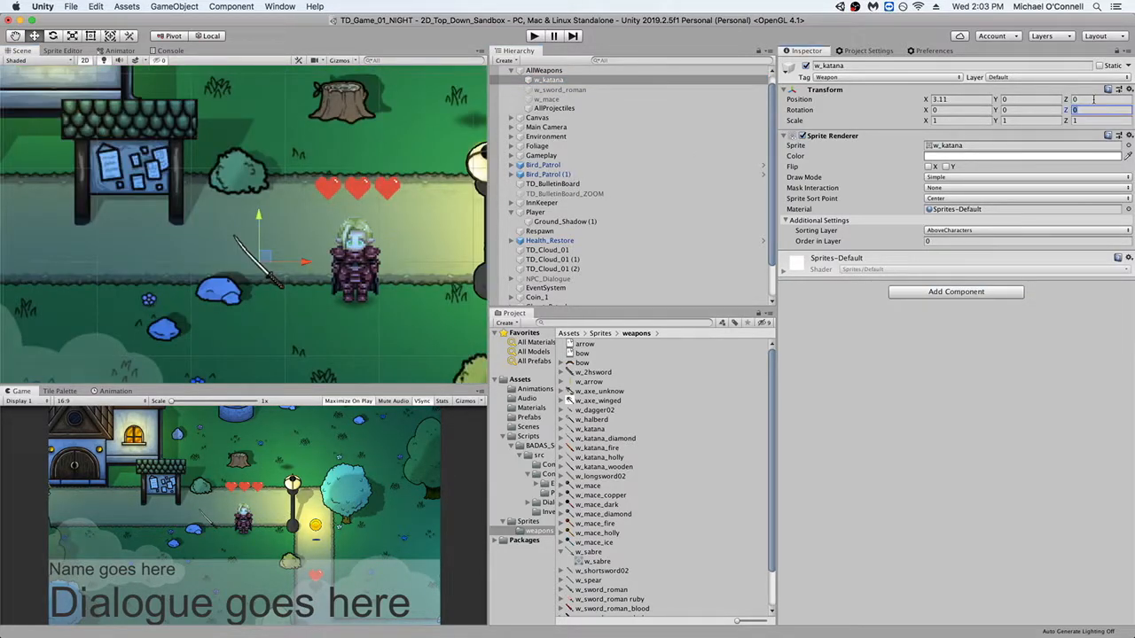
type("45")
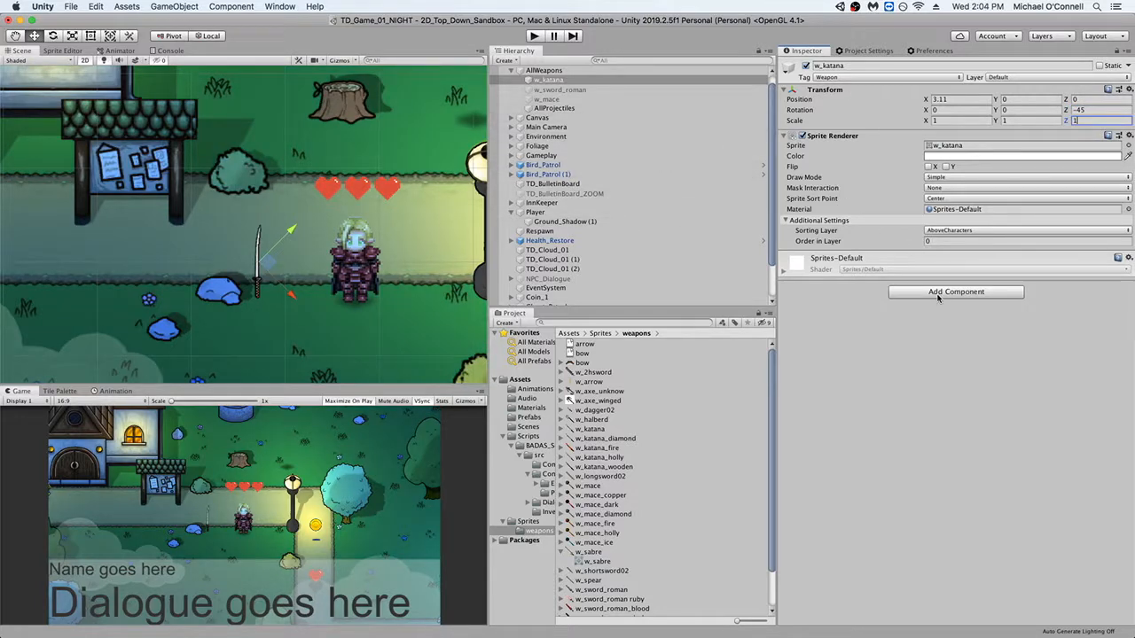
Step: Give w_katana a Circle Collider 2D and the Weapon script component, then select Player
left_click(956, 291)
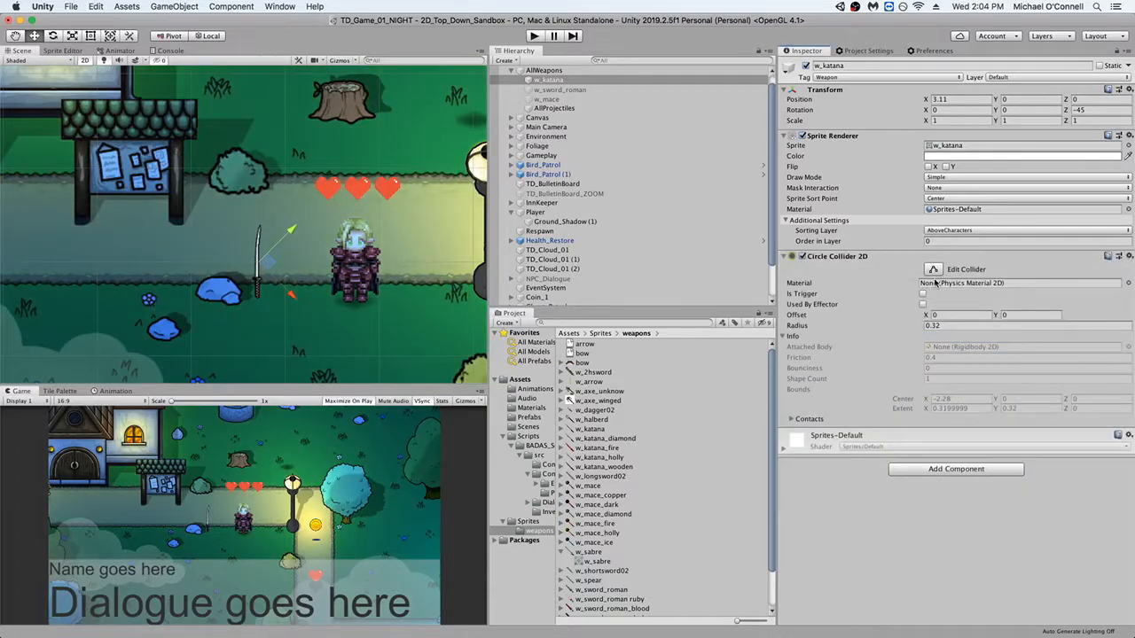
left_click(922, 294)
type("we")
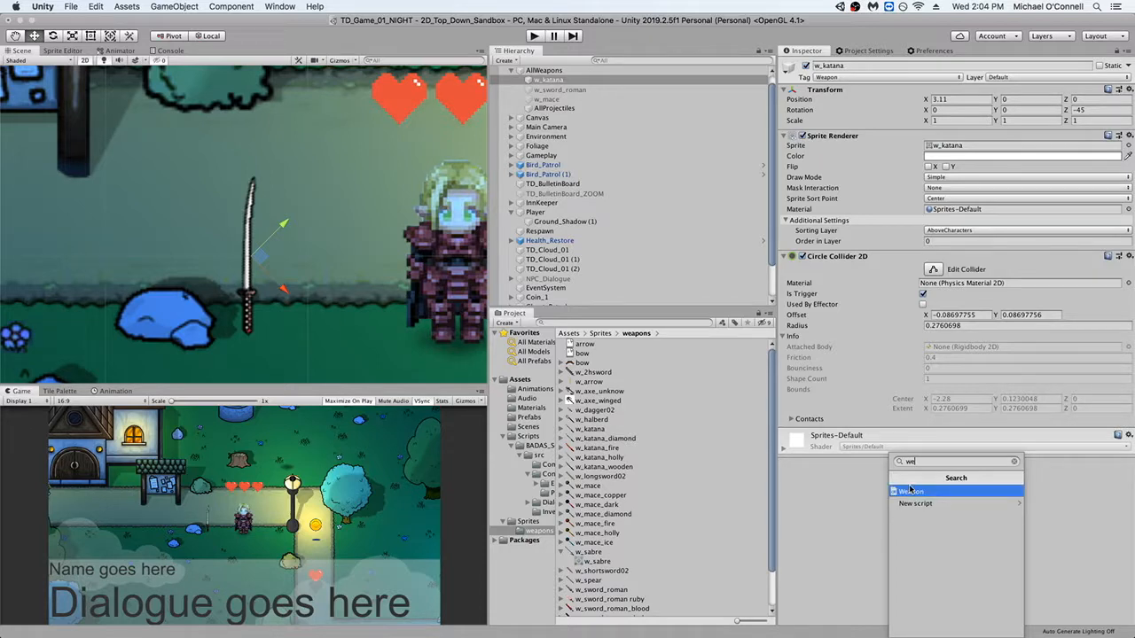
left_click(912, 491)
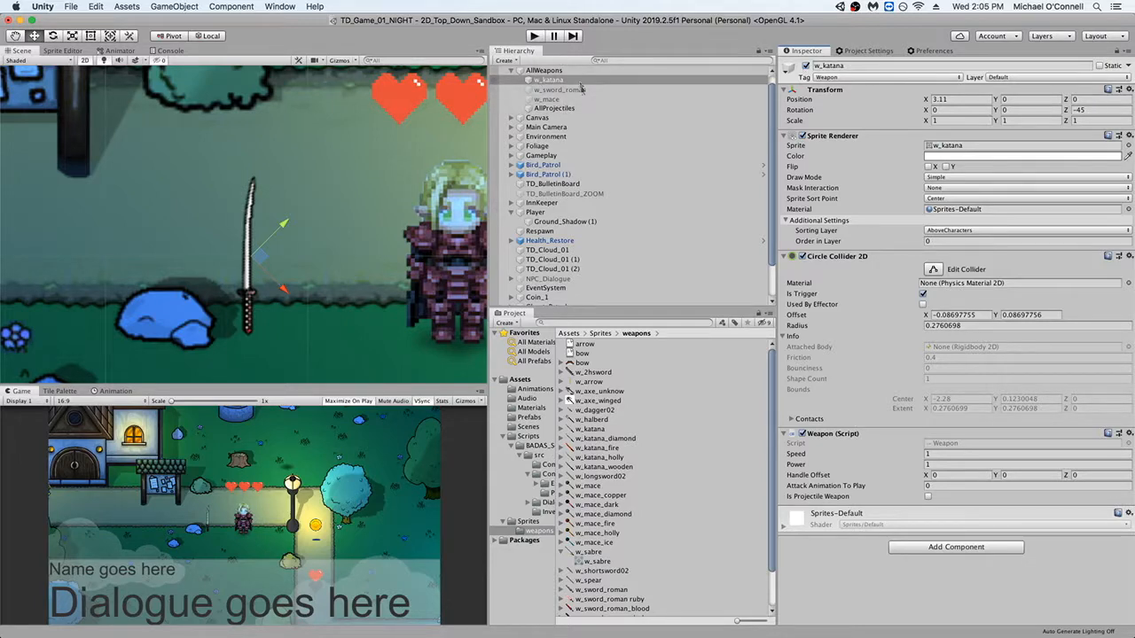
left_click(535, 213)
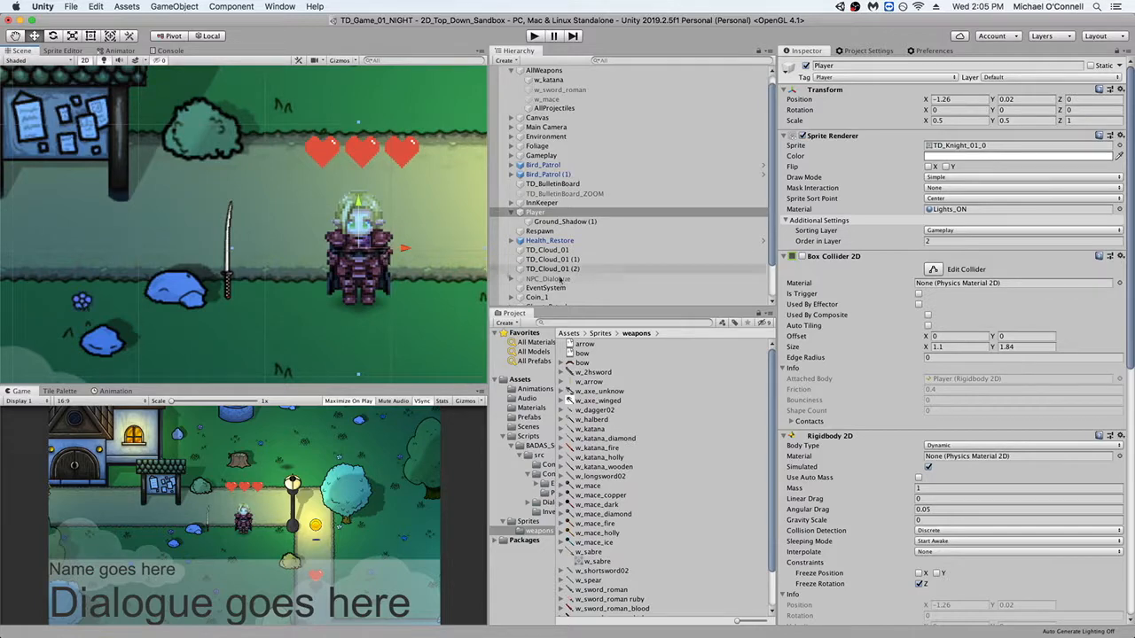
Step: Create a Cube child under the Player object to serve as the Hand
right_click(535, 213)
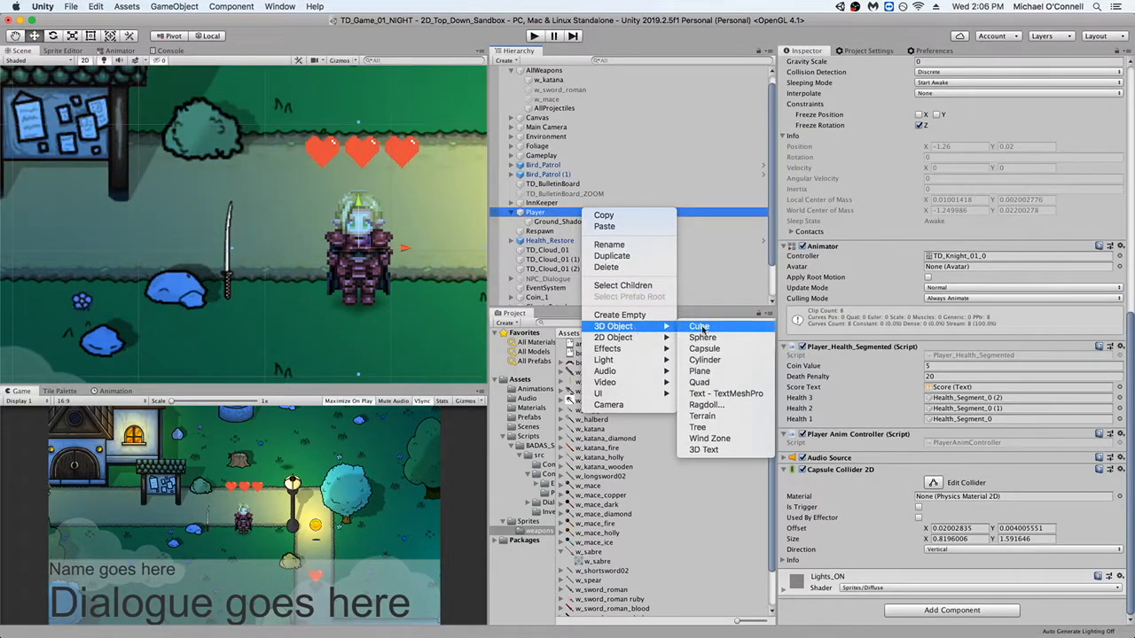
left_click(698, 326)
type("Hand")
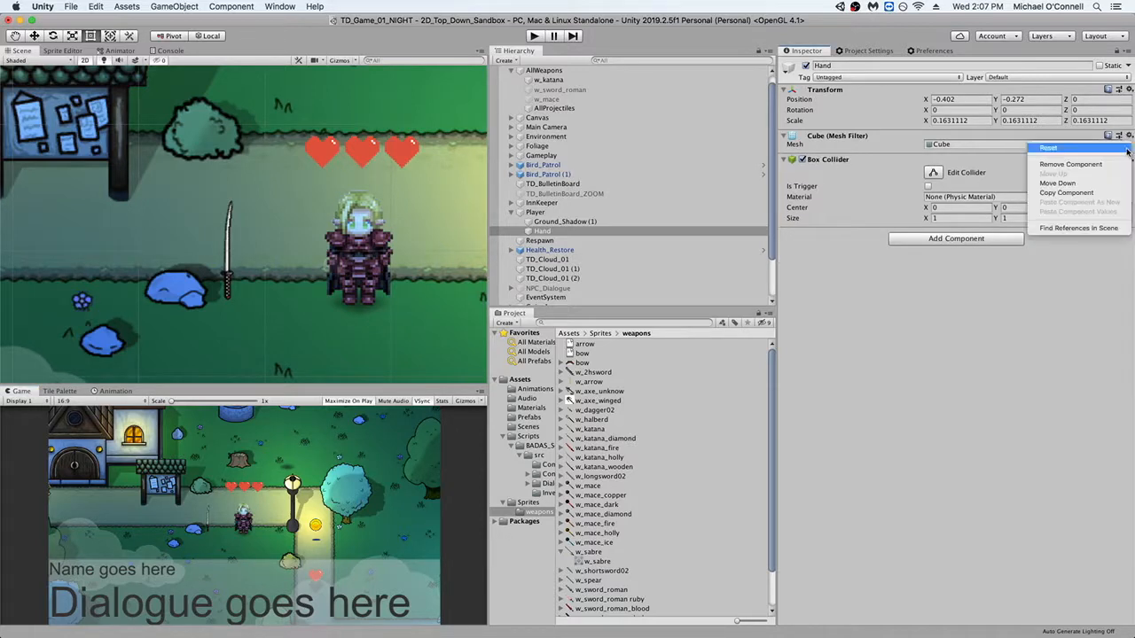
Step: Replace Hand's Mesh Filter with a Sprite Renderer on the AboveCharacters sorting layer
left_click(1071, 163)
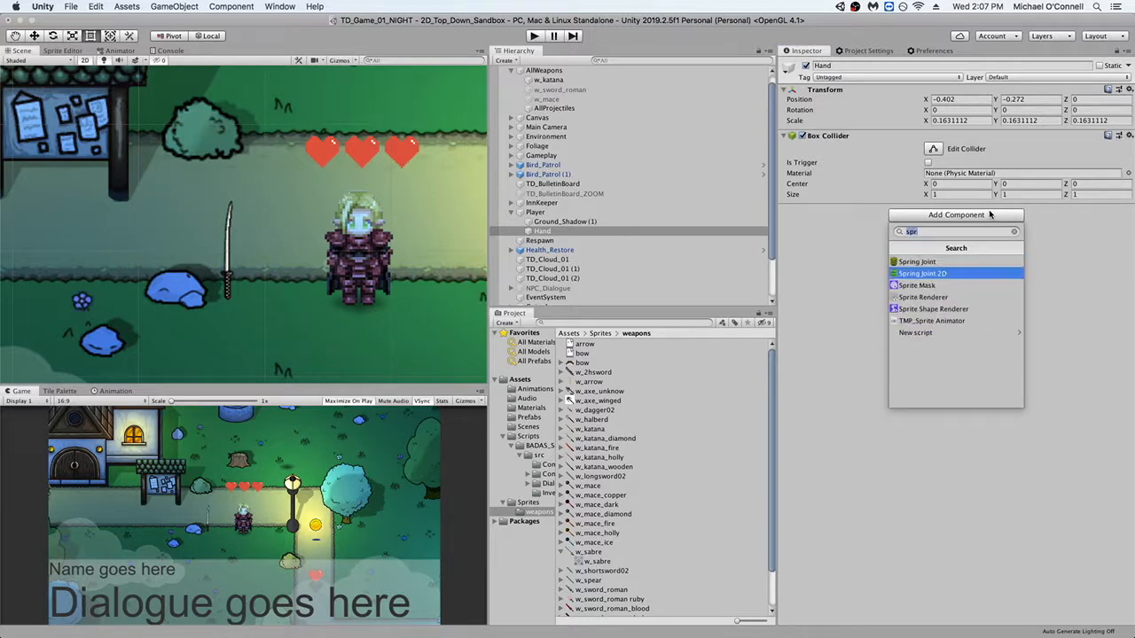
left_click(922, 298)
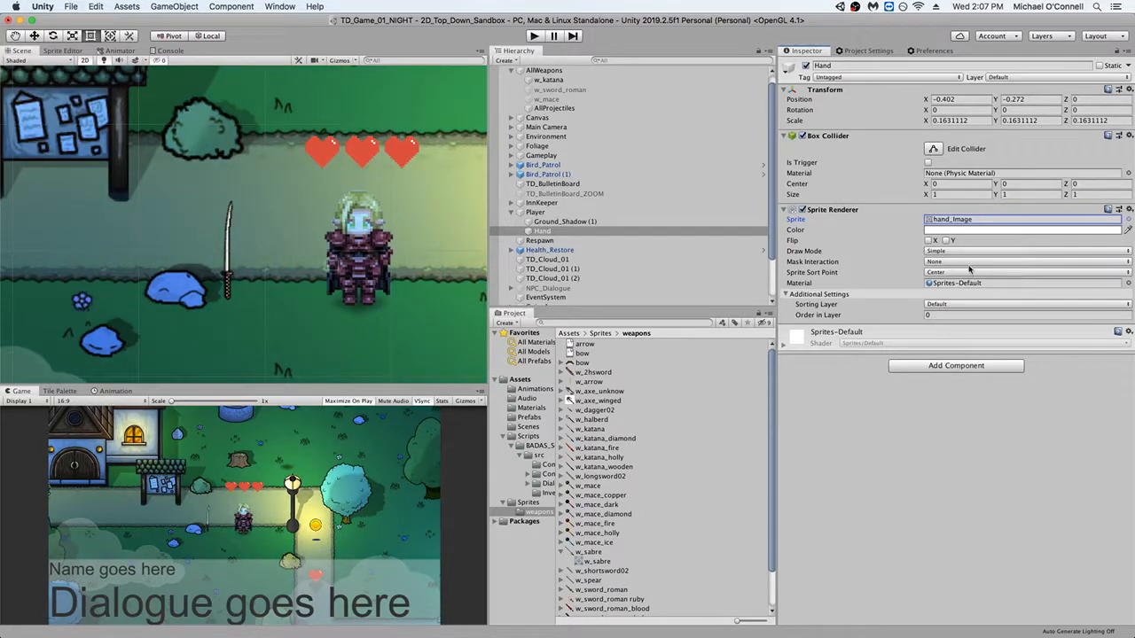
left_click(1025, 304)
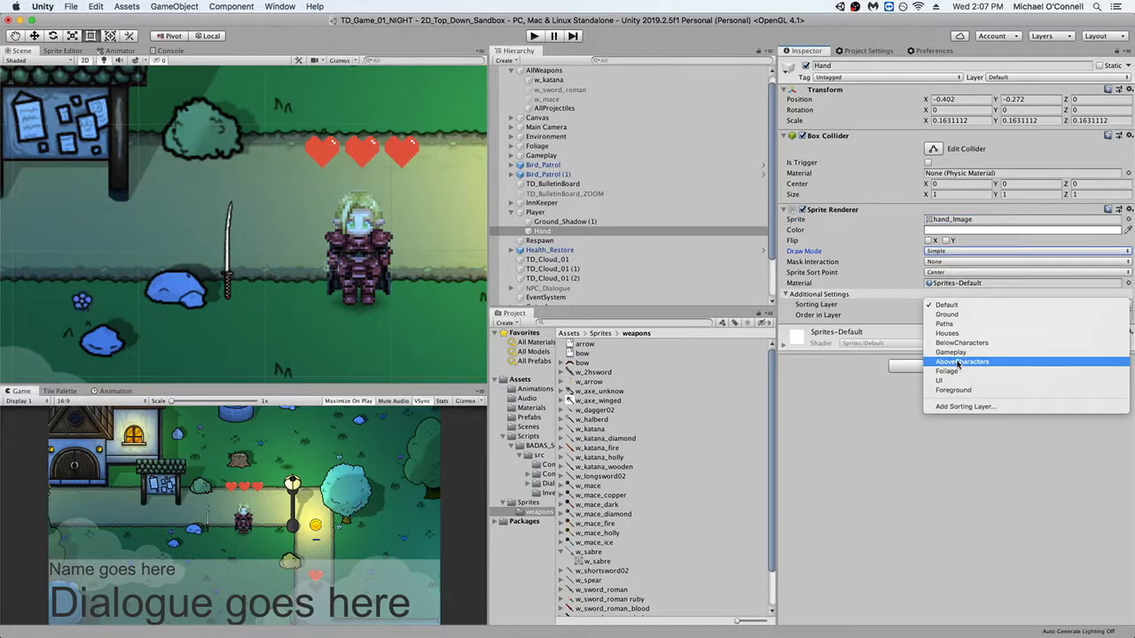
left_click(961, 362)
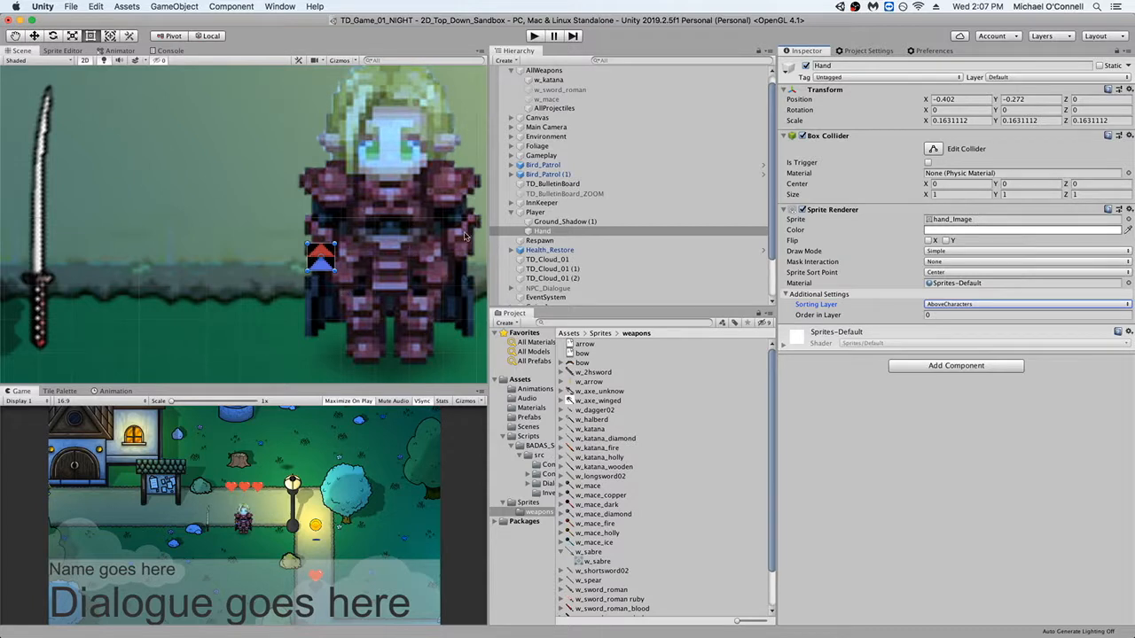
mouse_move(638, 291)
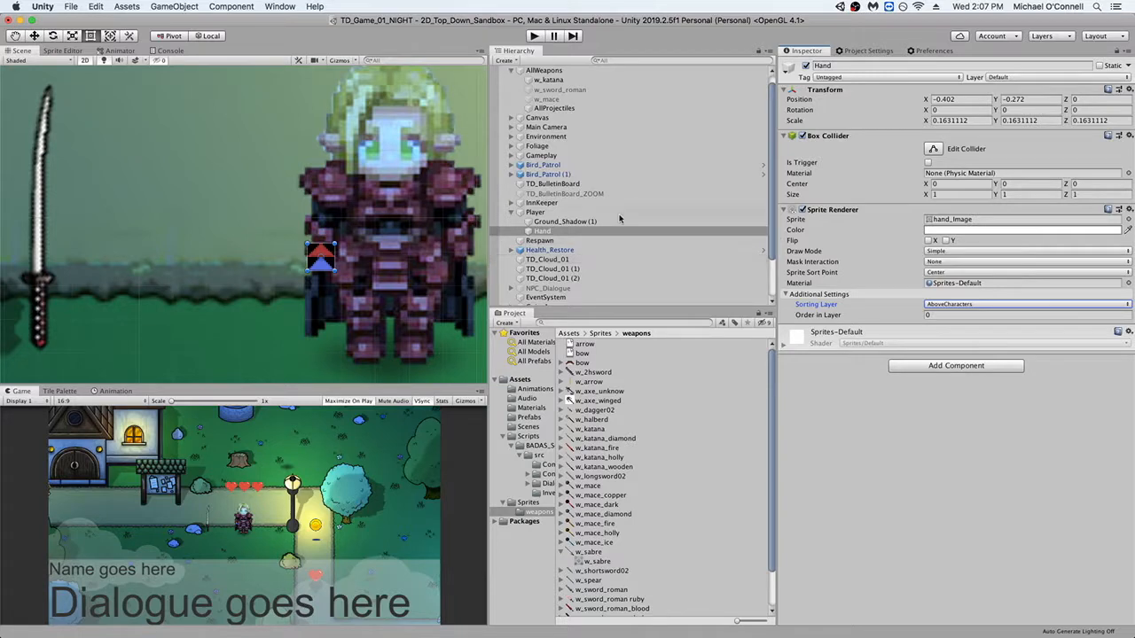
Step: Select the Player object and look through its components
left_click(536, 213)
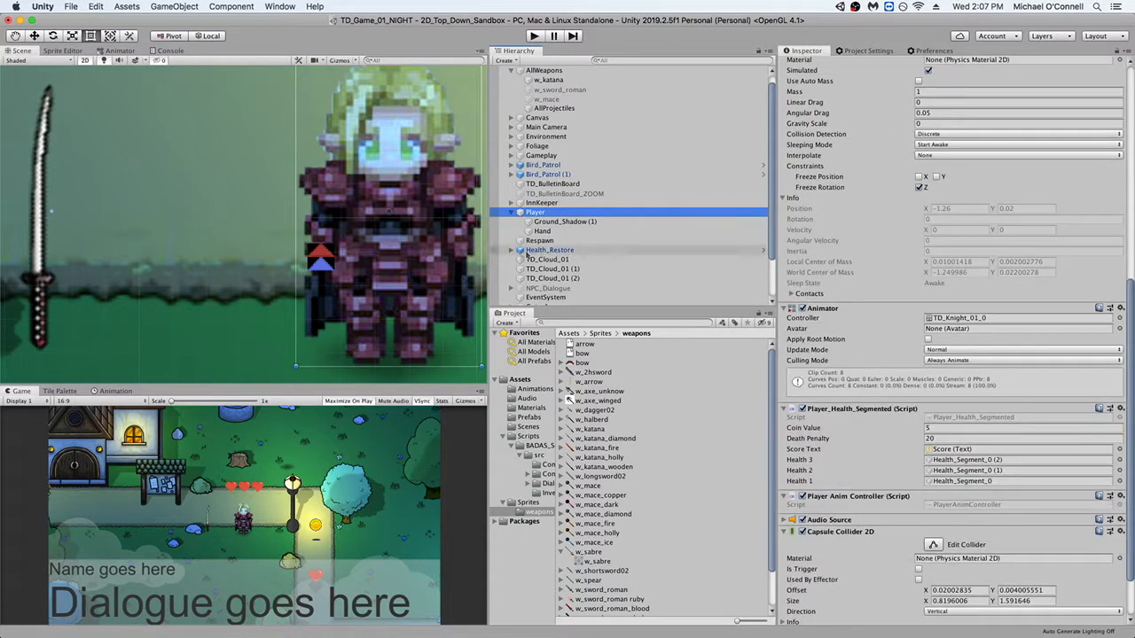
scroll("down", 3)
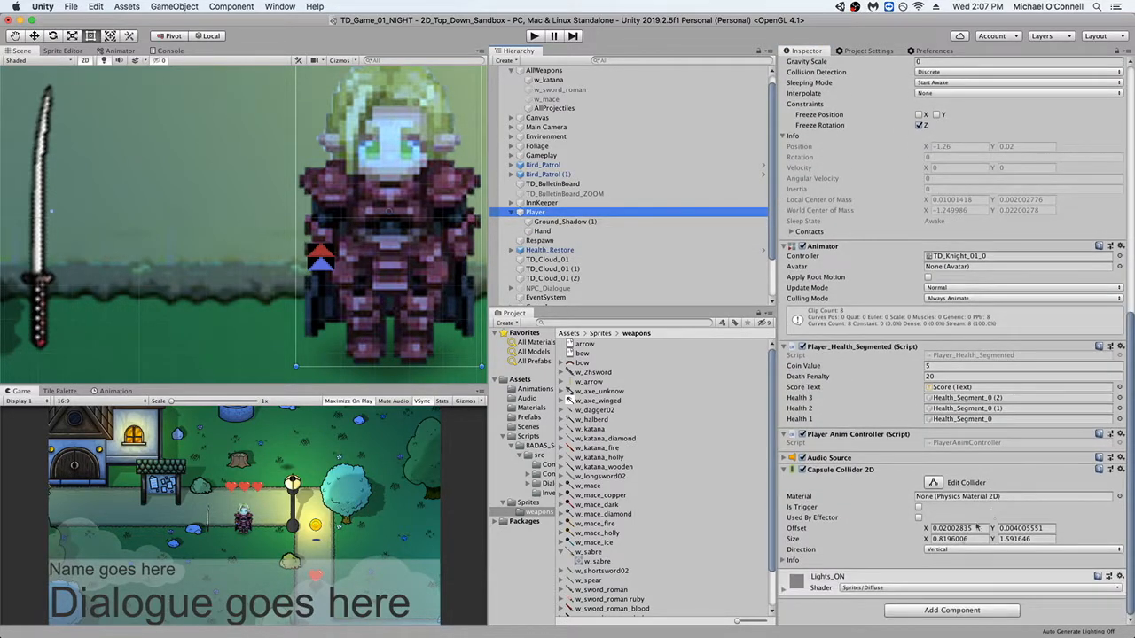
Step: Search the Project window for 'inve' to find the inventory script
type("inve")
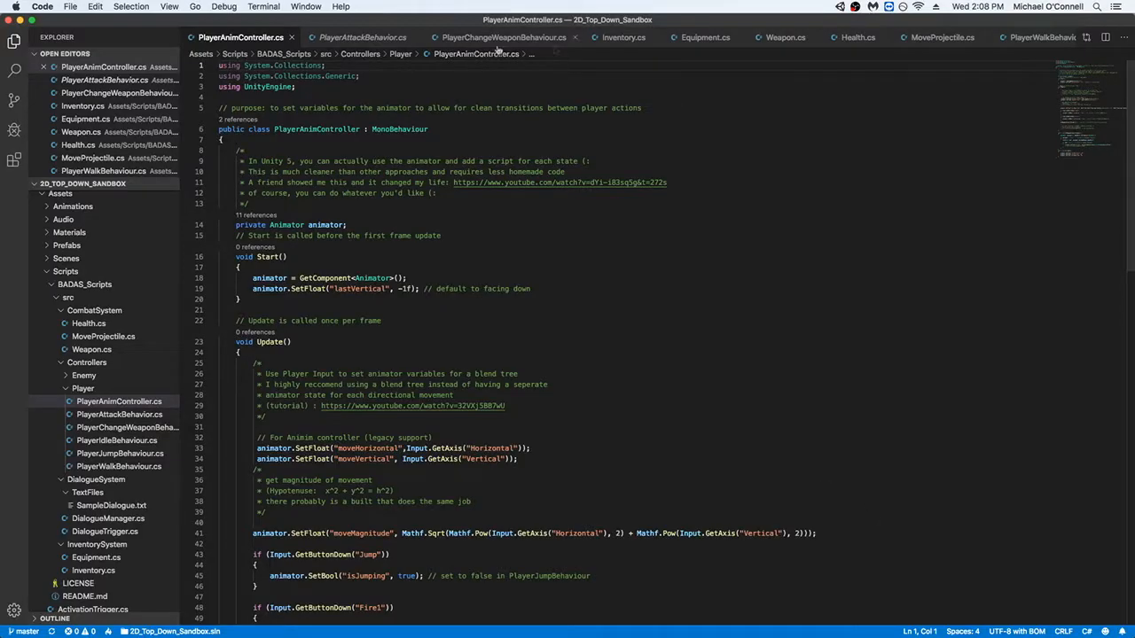
Step: Review Equipment.cs's EquipWeapon code that parents the weapon to Hand
left_click(625, 37)
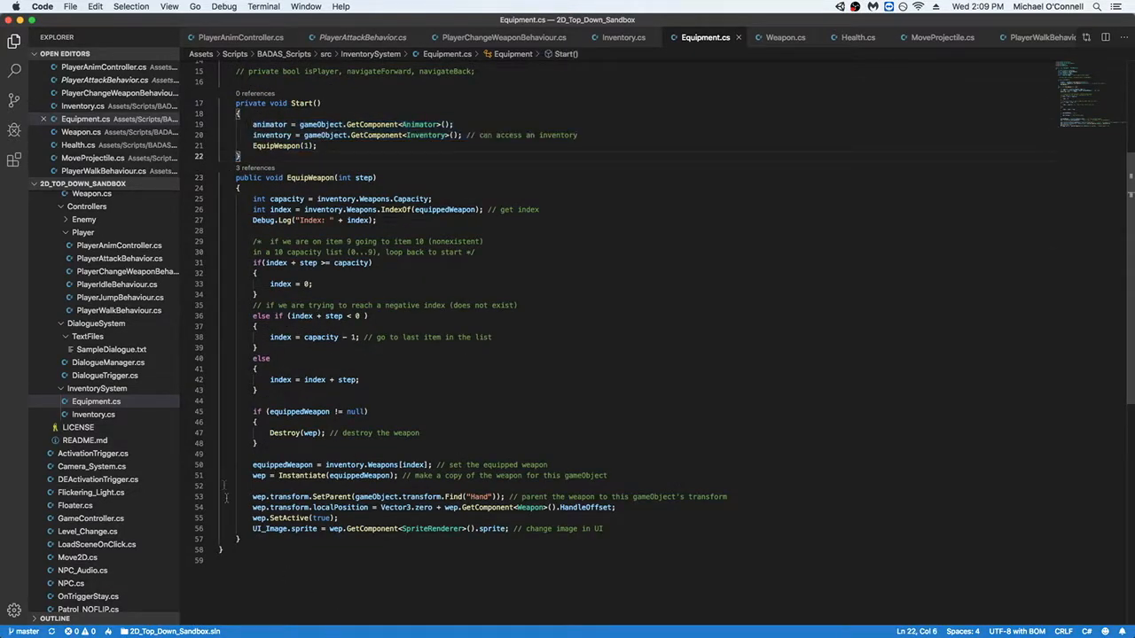
left_click_drag(251, 209, 443, 454)
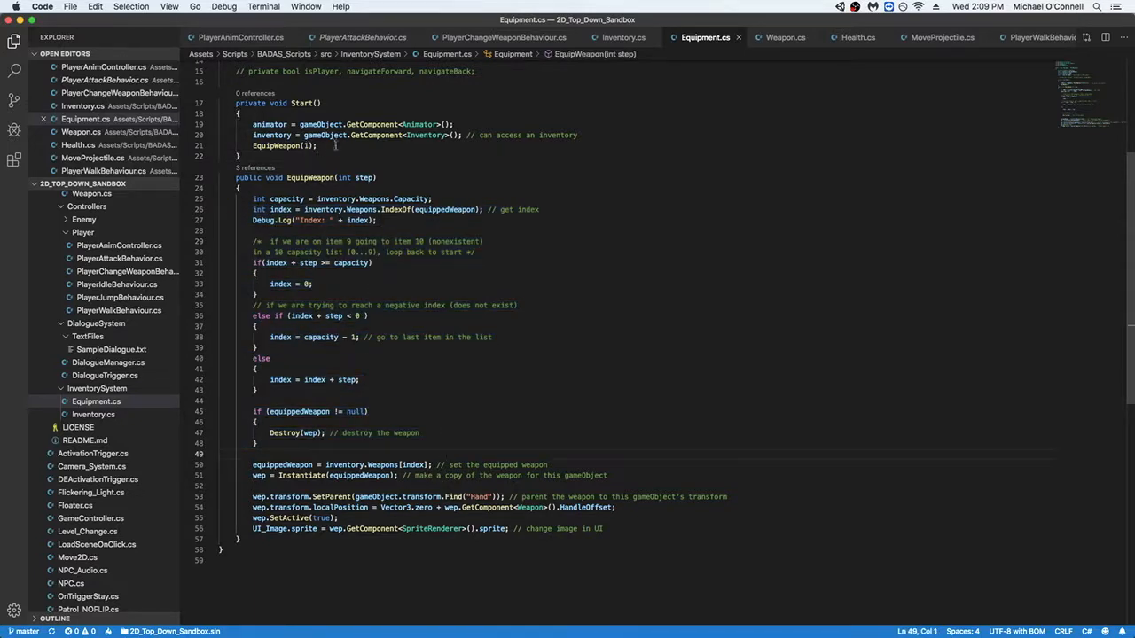
scroll("up", 3)
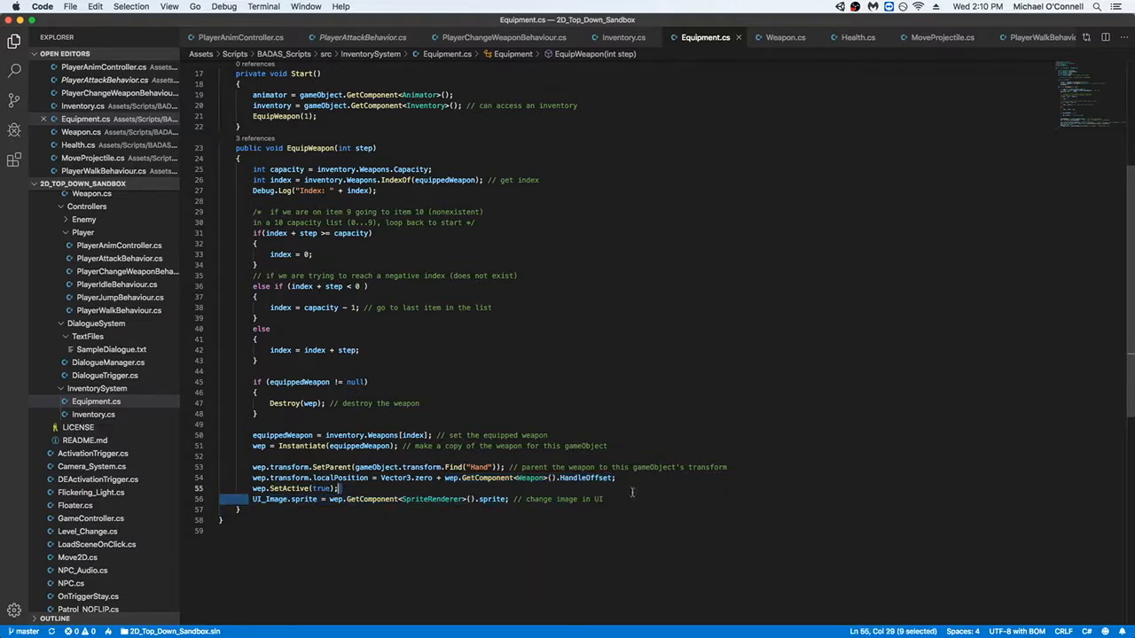
scroll("up", 3)
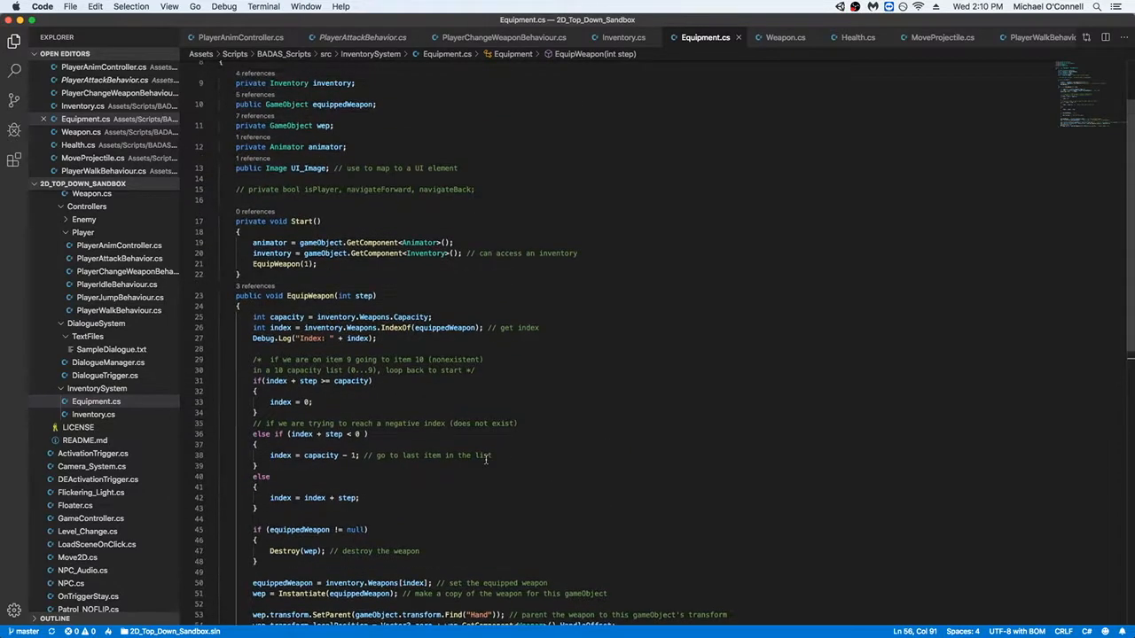
scroll("down", 3)
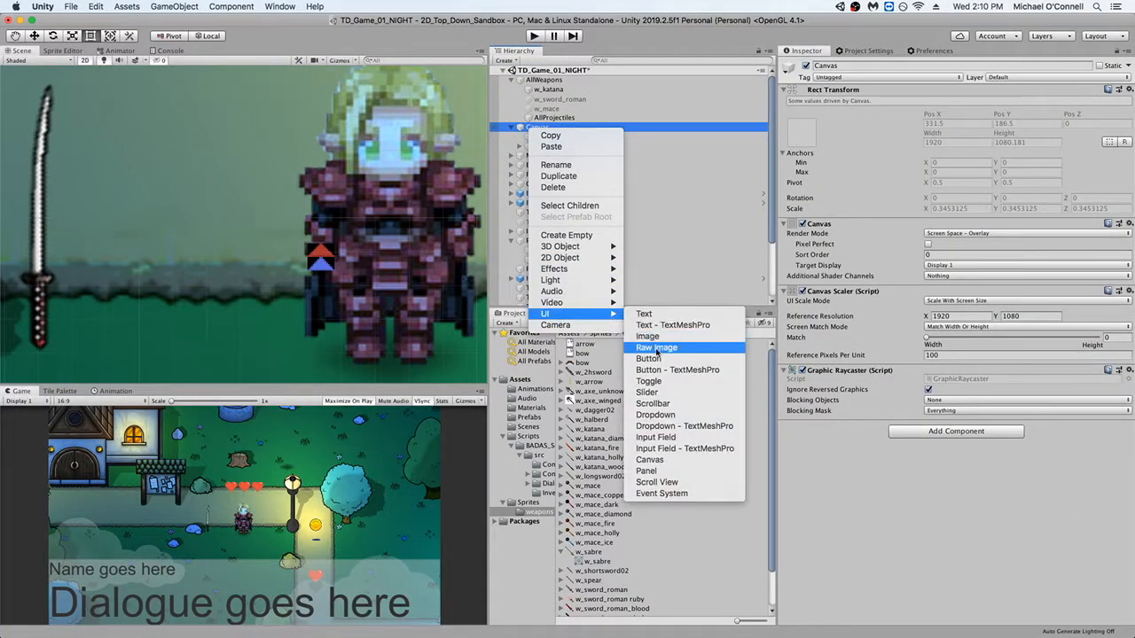
Step: Add a UI Image under the Canvas anchored to the top-right corner
left_click(647, 337)
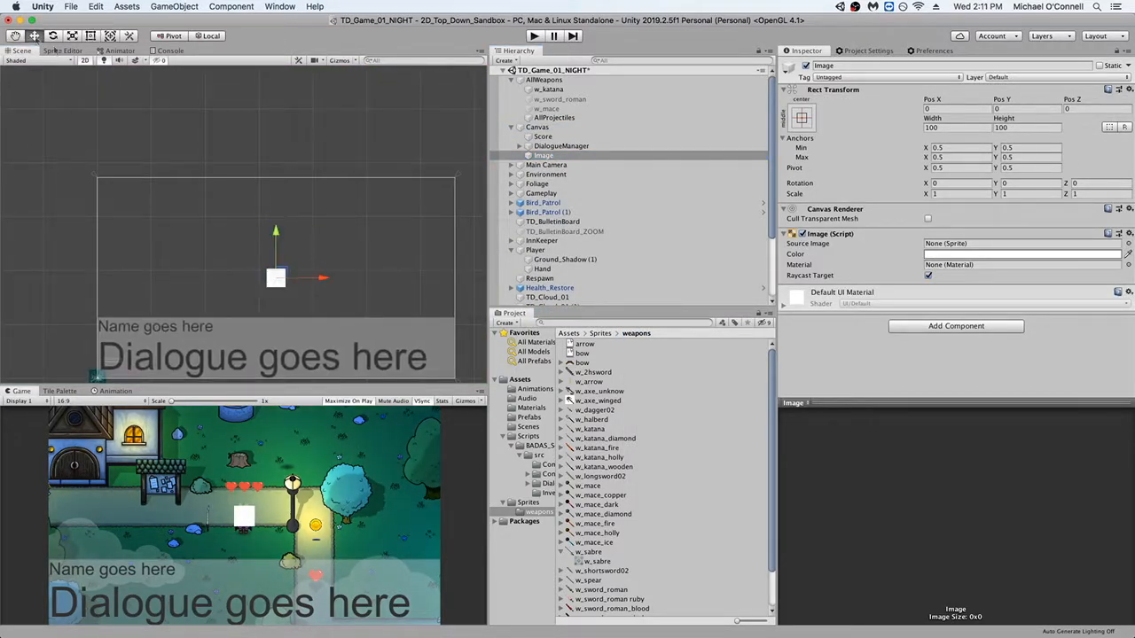
left_click_drag(275, 276, 435, 277)
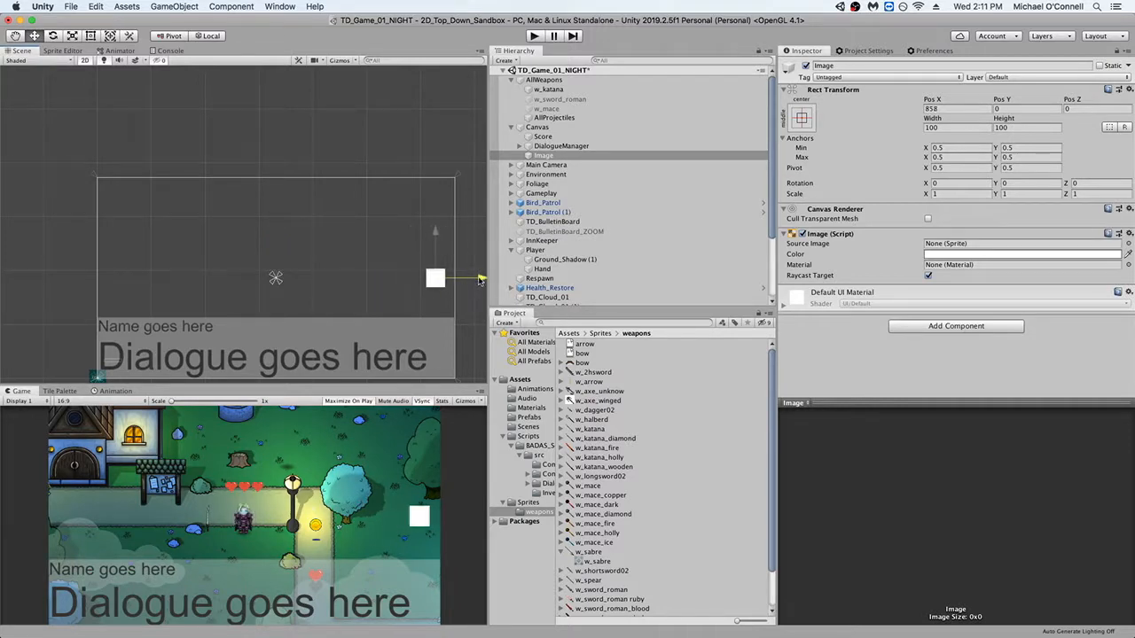
left_click(802, 117)
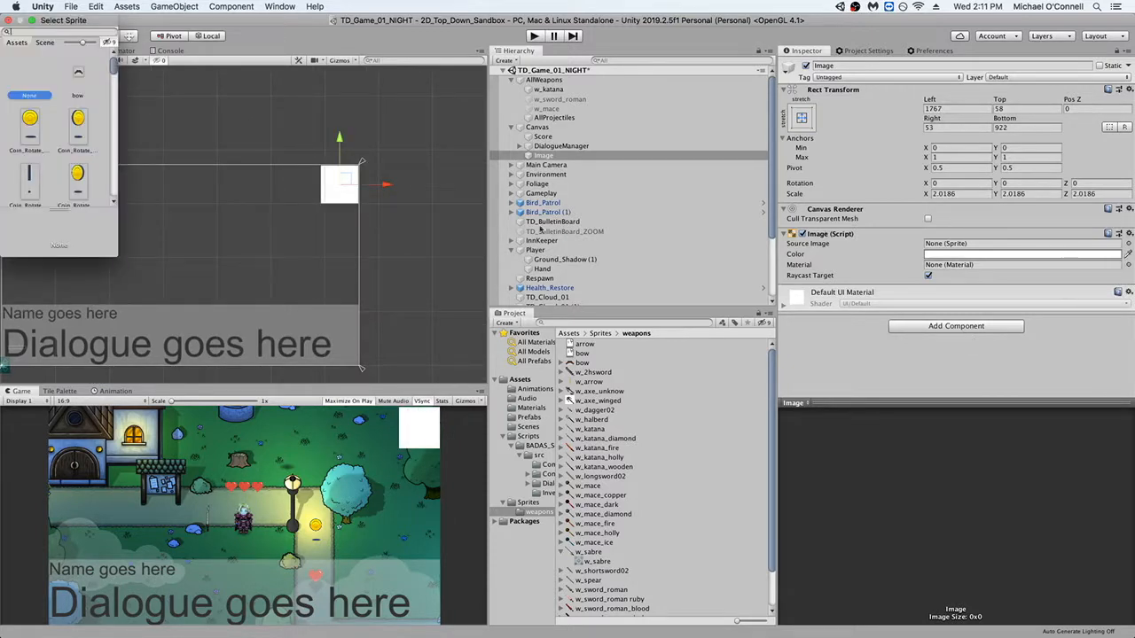
Step: Set its Source Image to the w_katana sprite and rename it Equipment
type("katana")
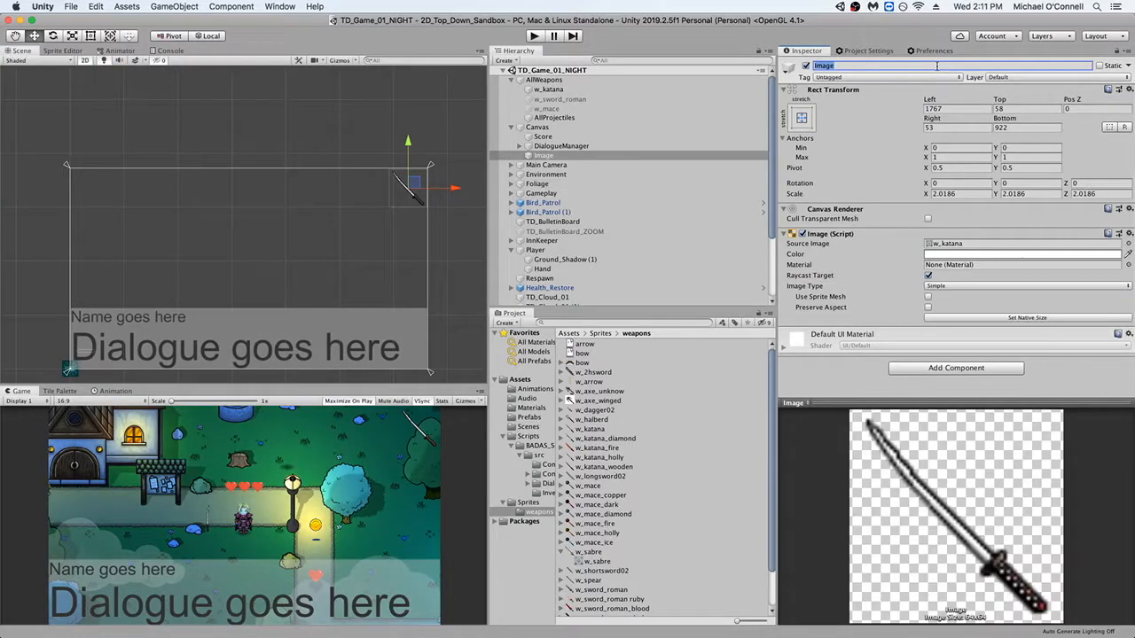
type("EquipmentUI")
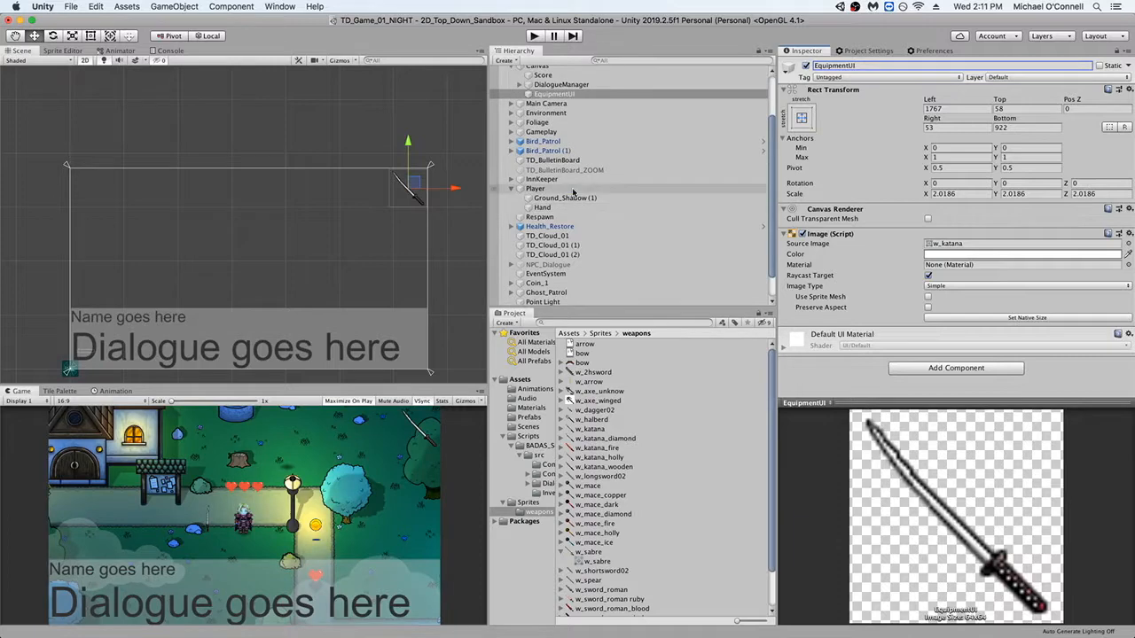
Step: Assign the Equipment01 image as the Equipment component's UI Image
left_click(535, 188)
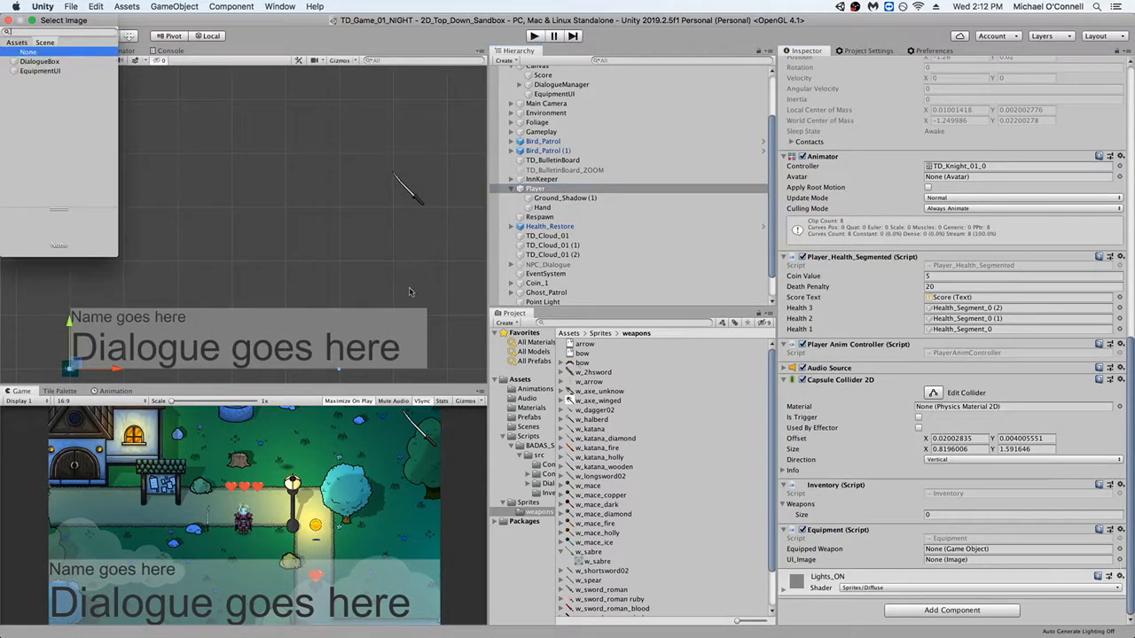
left_click(39, 71)
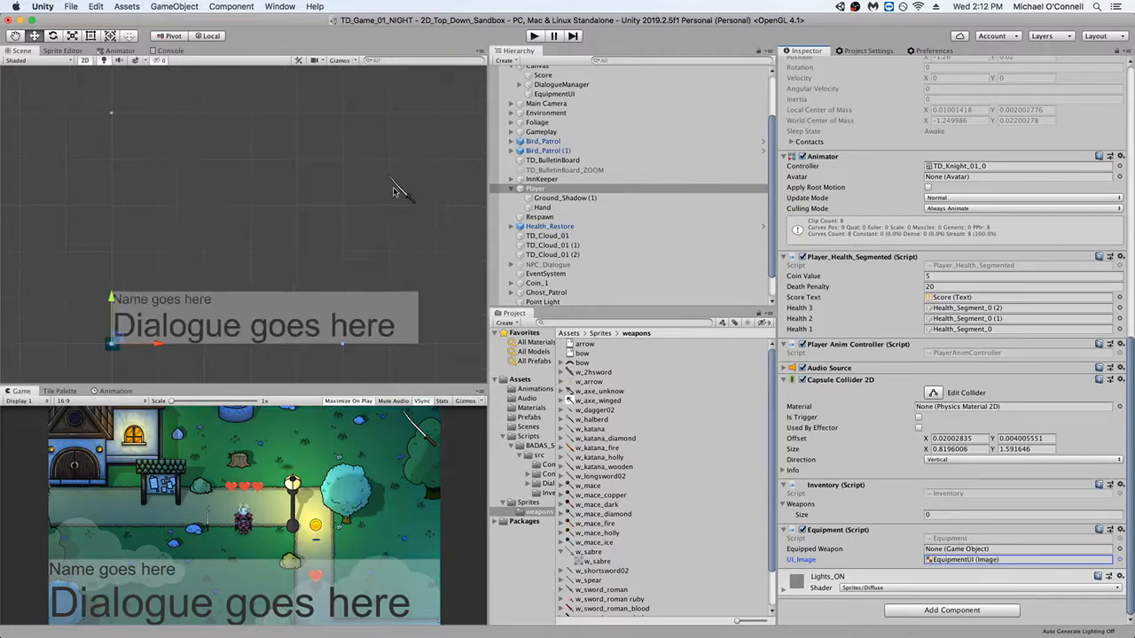
mouse_move(754, 255)
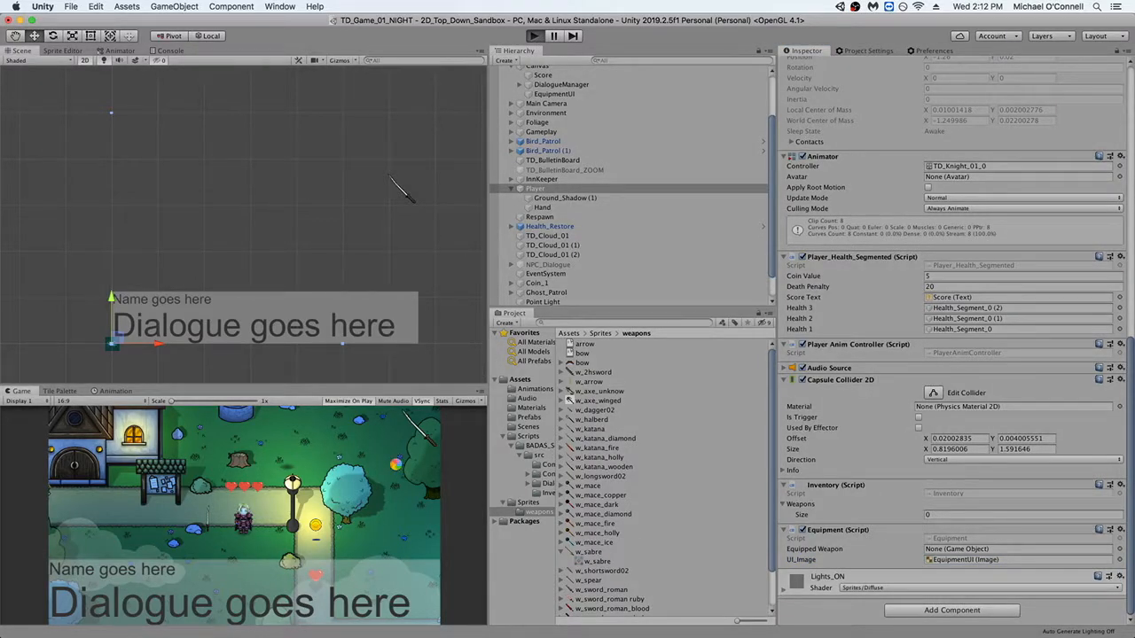
left_click(535, 188)
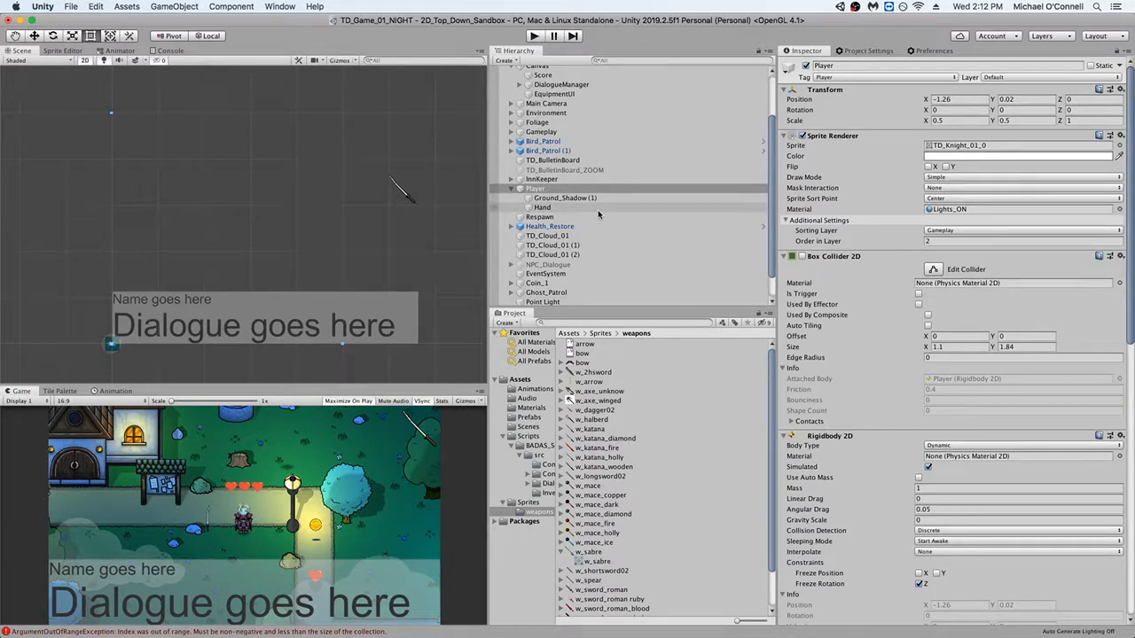
left_click(535, 188)
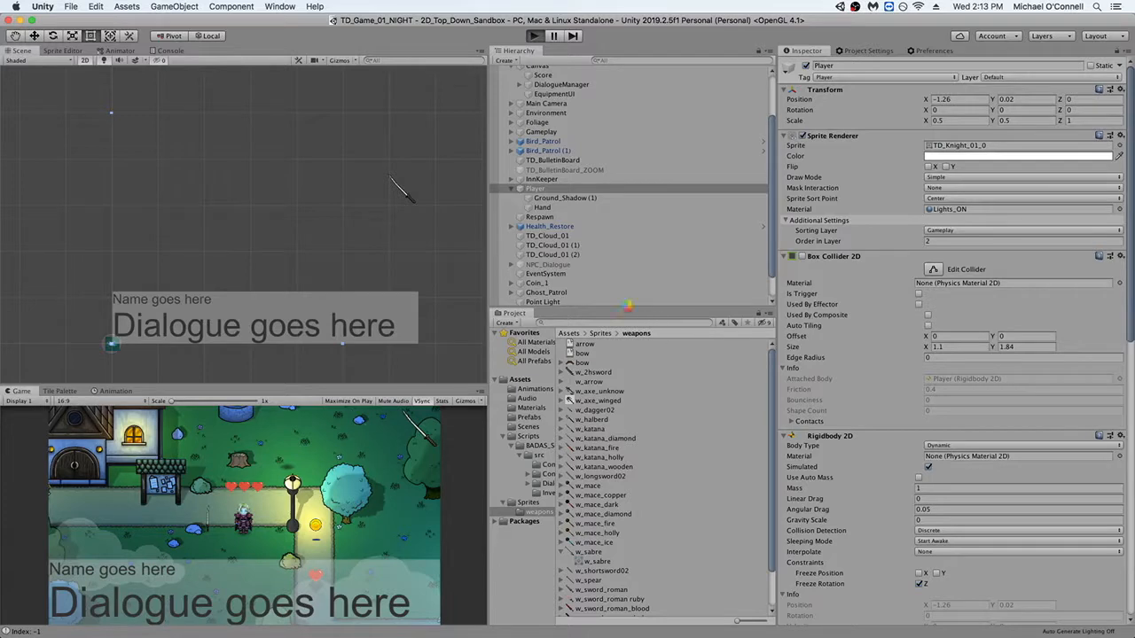
Step: Play-test the katana clone under Hand, then select w_katana under AllWeapons
left_click(534, 35)
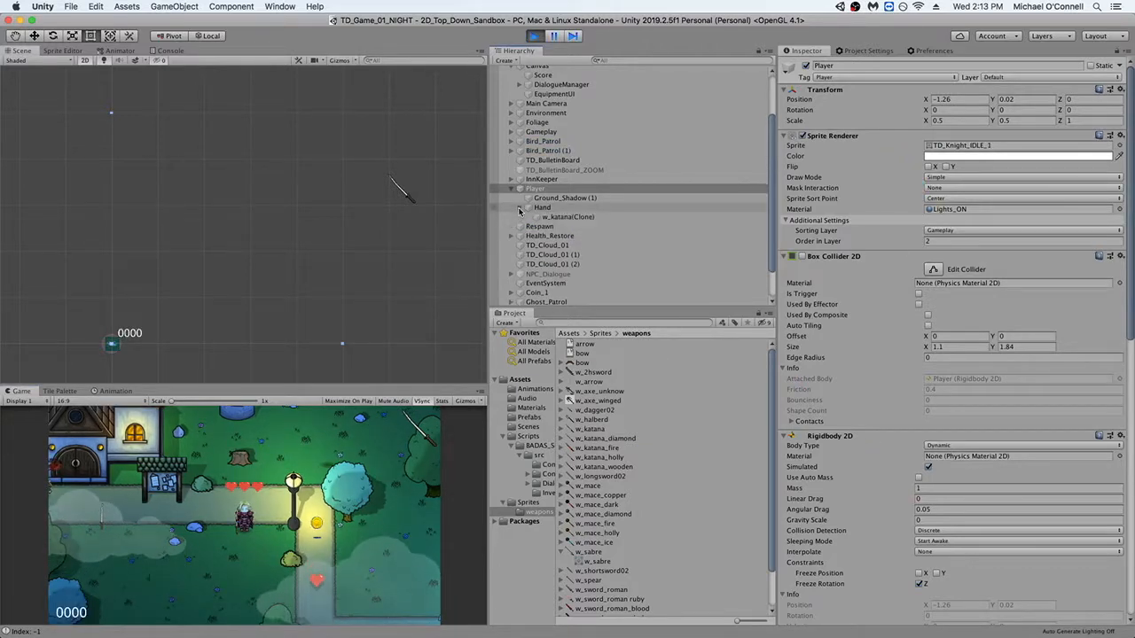
left_click(567, 217)
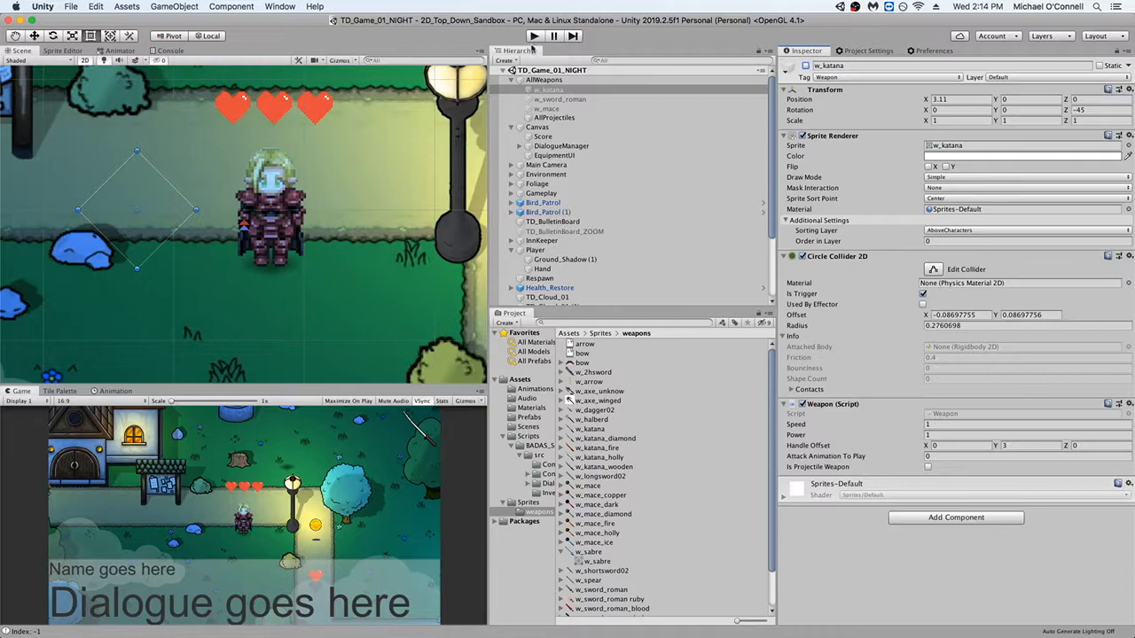
Step: Select the Hand under Player to show its settings with the Animation window open
left_click(534, 35)
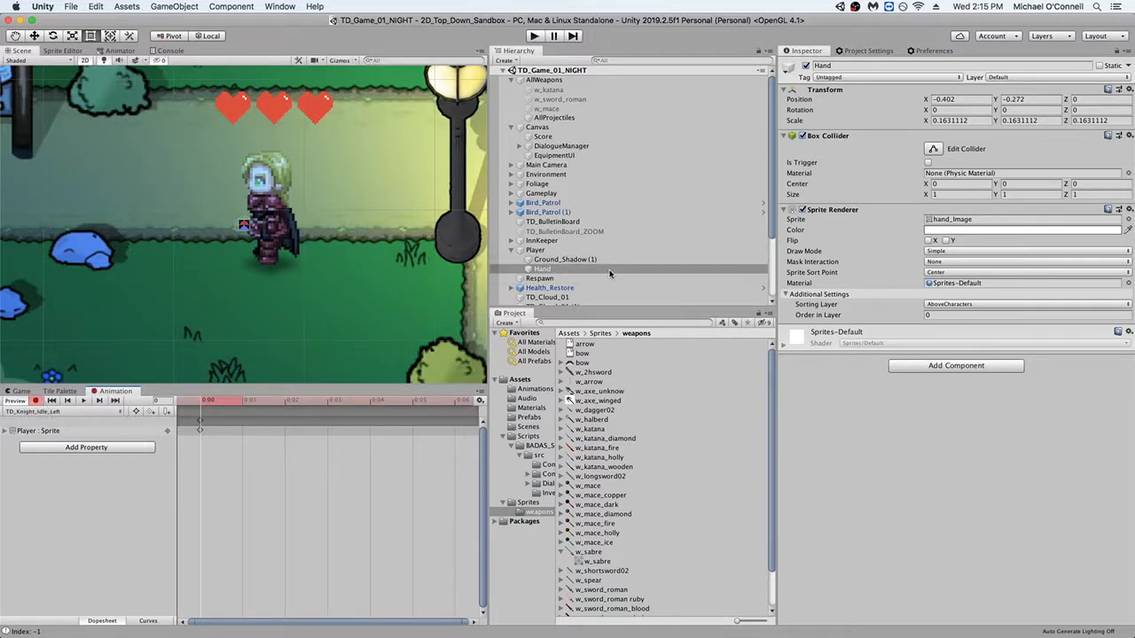
Step: Add a Hand Position track to the knight clip, switch to another TD_Knight clip and start recording
left_click(543, 269)
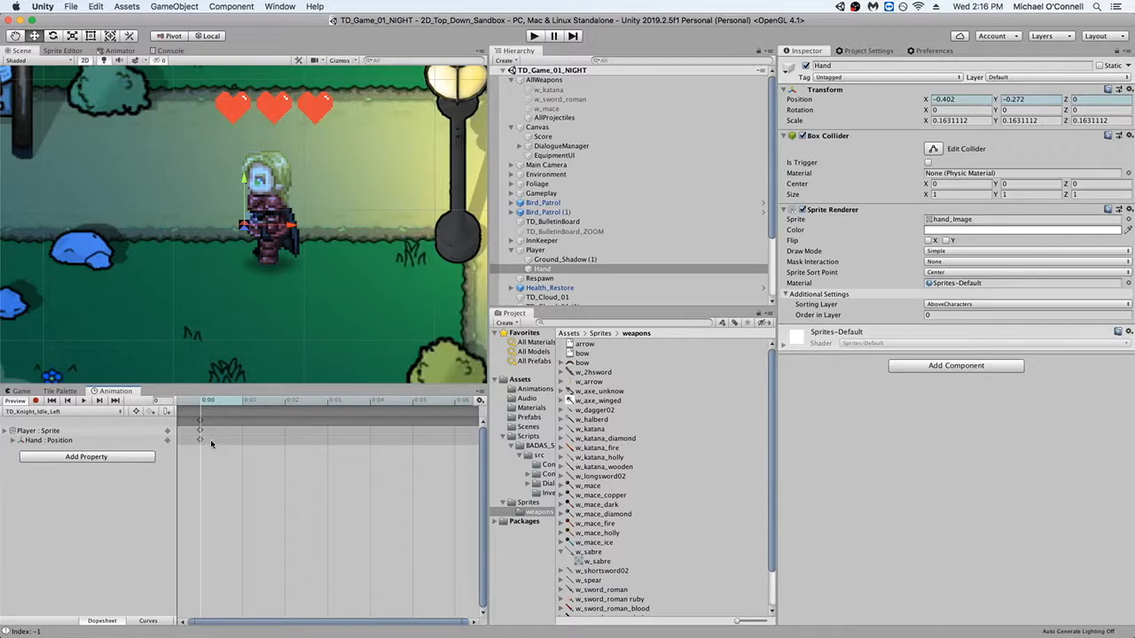
left_click(35, 411)
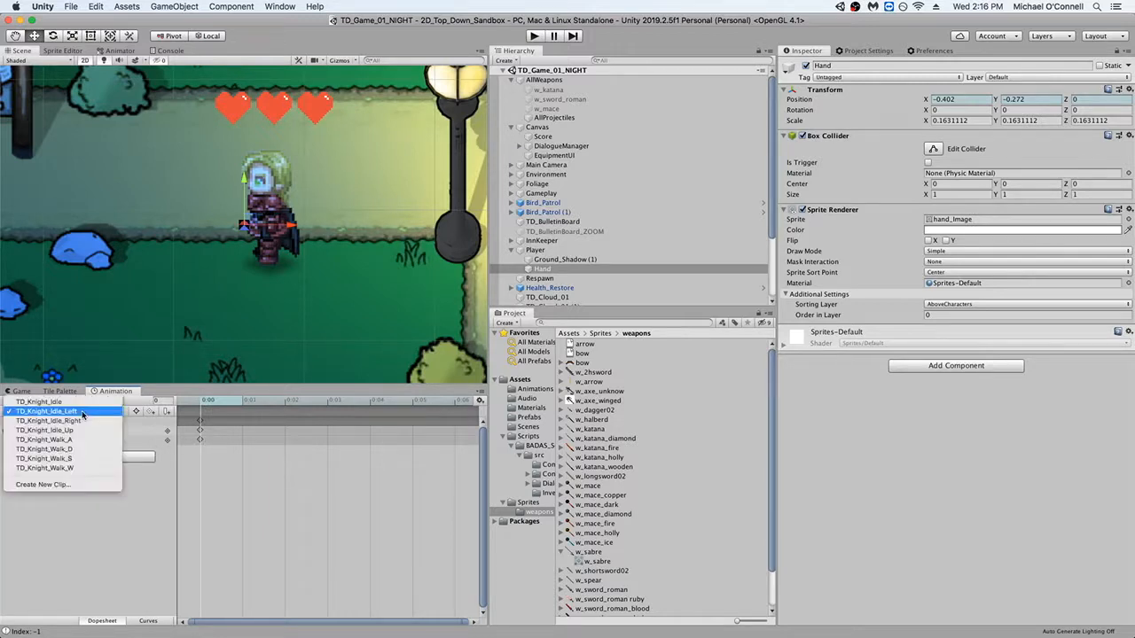
left_click(44, 431)
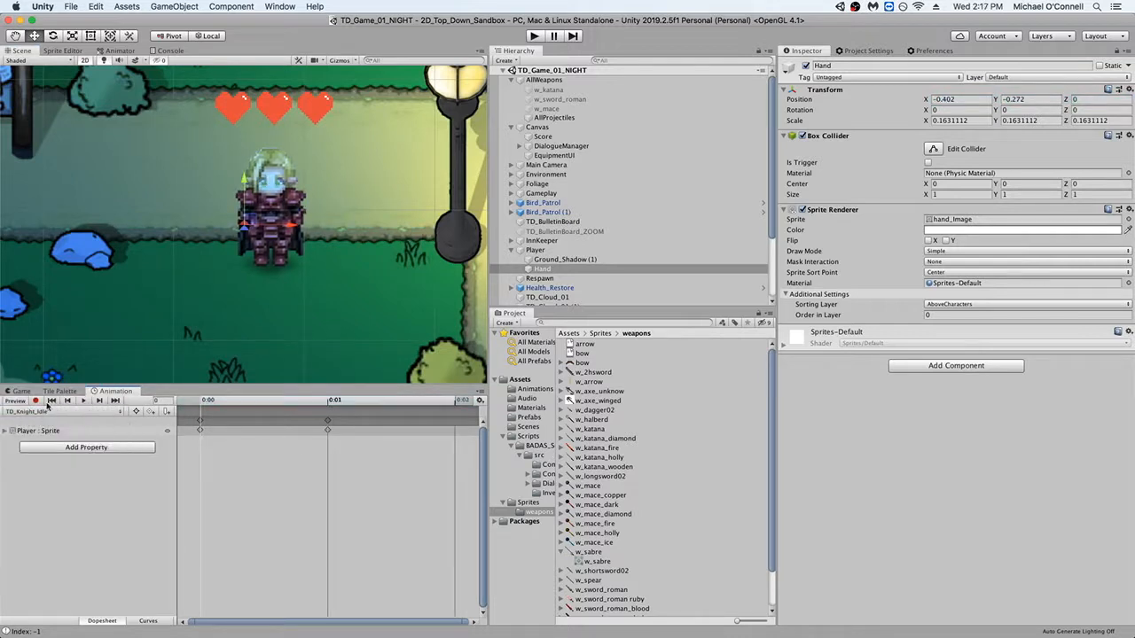
left_click(85, 447)
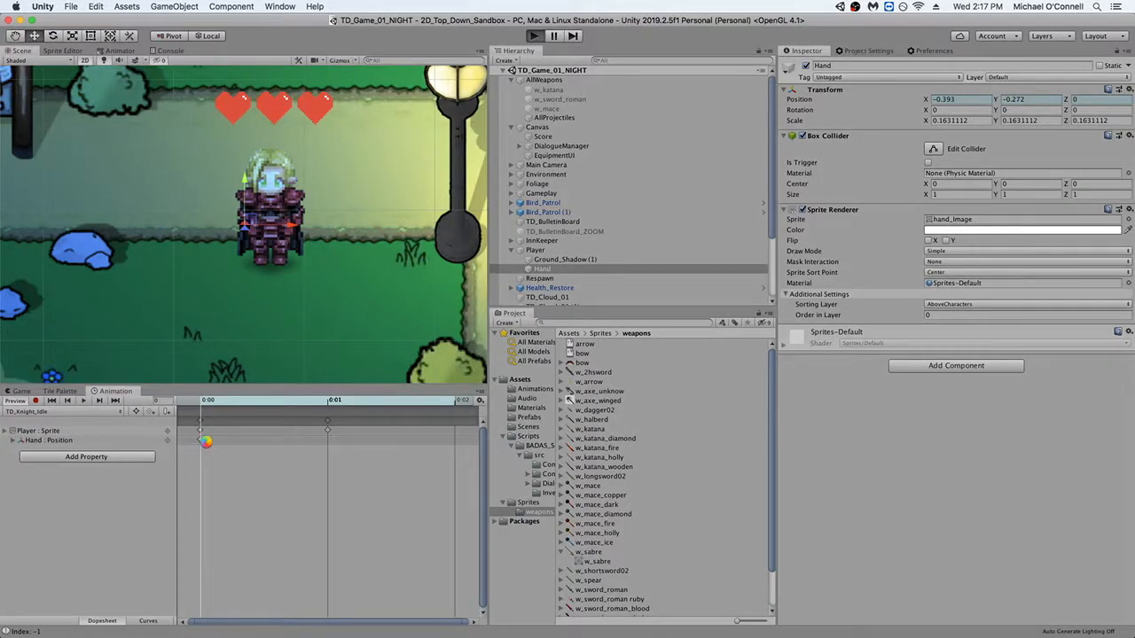
Step: Key the Hand's position in further knight clips, then read the logged index of -1 in the Console
left_click(534, 36)
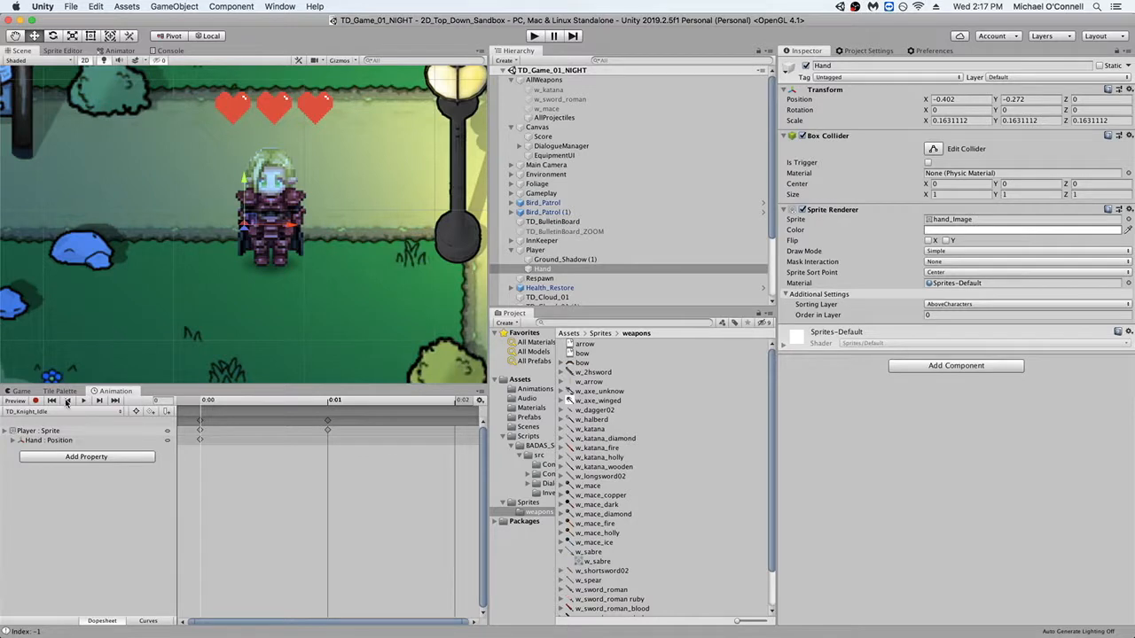
left_click(67, 412)
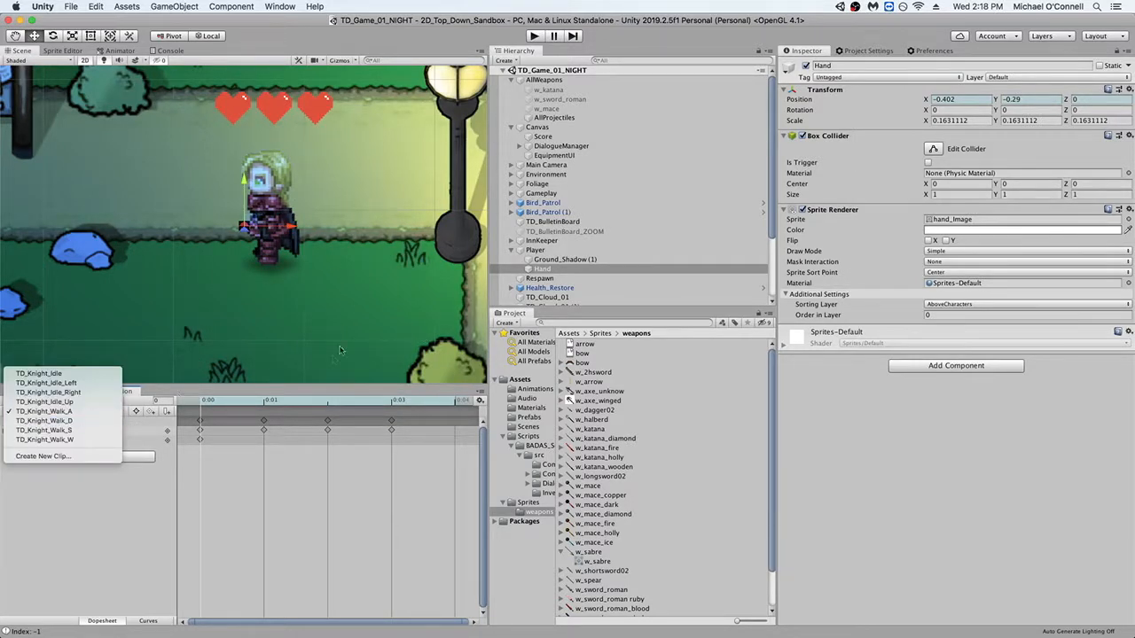
left_click(42, 411)
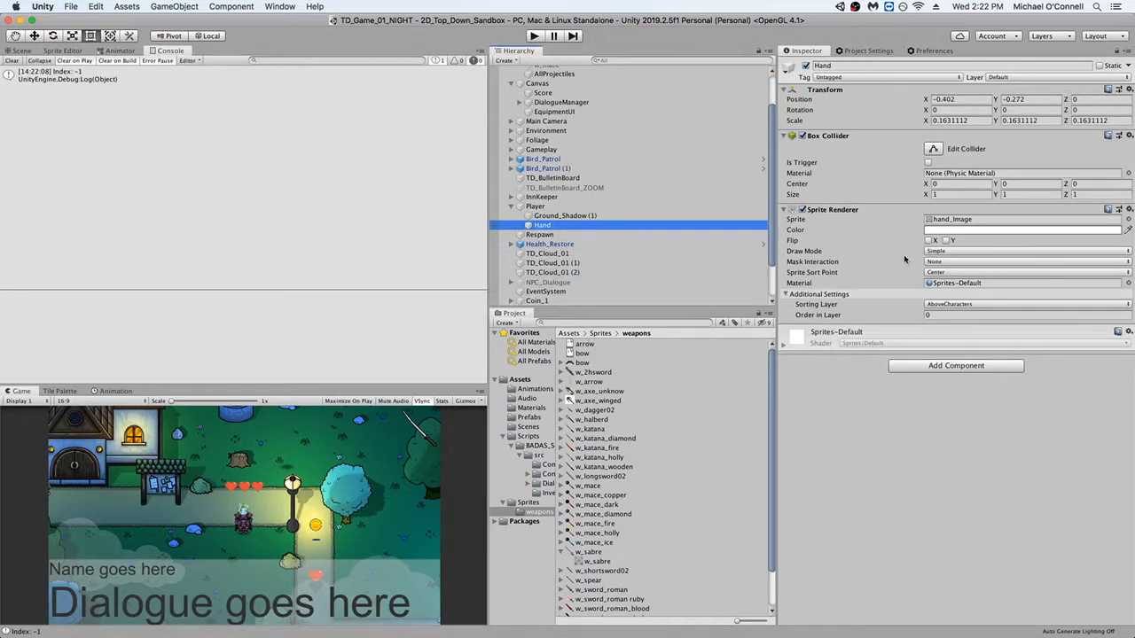
left_click(22, 49)
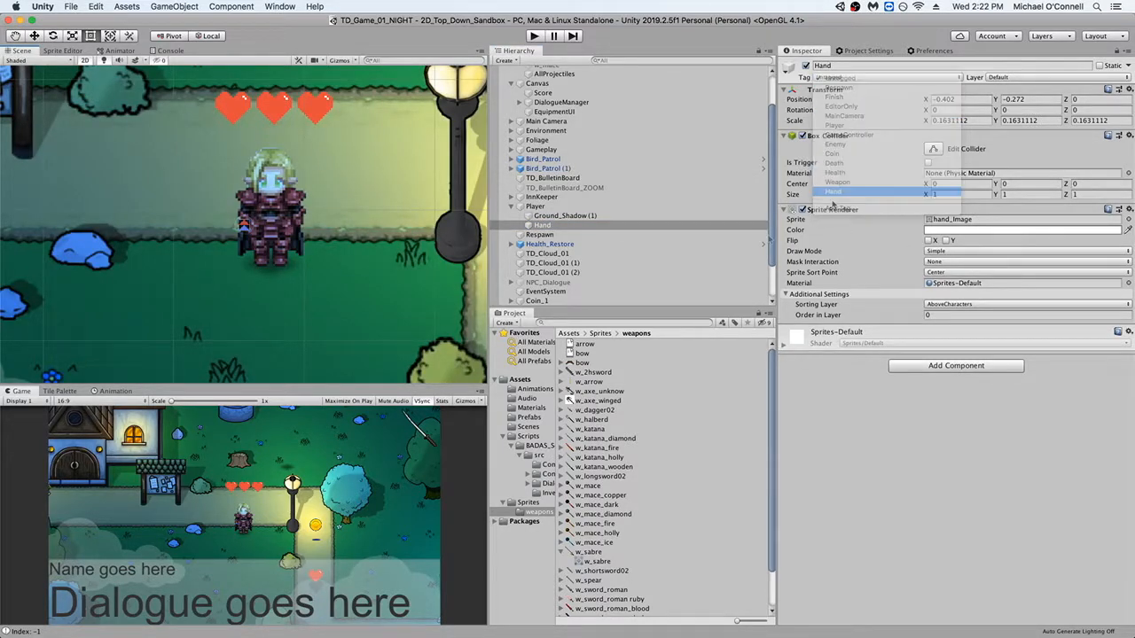
Step: Set the Hand object's Tag to Hand in the Inspector
left_click(834, 192)
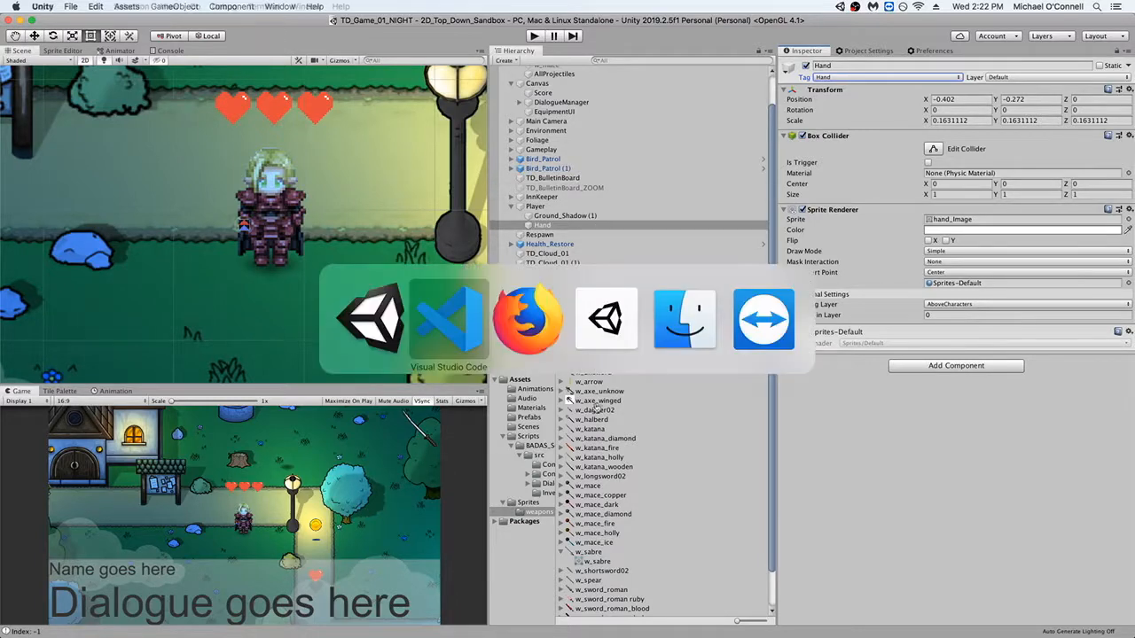
Step: Edit the lastDirs condition in Weapon.cs Update that picks BelowCharacters or AboveCharacters
left_click(449, 320)
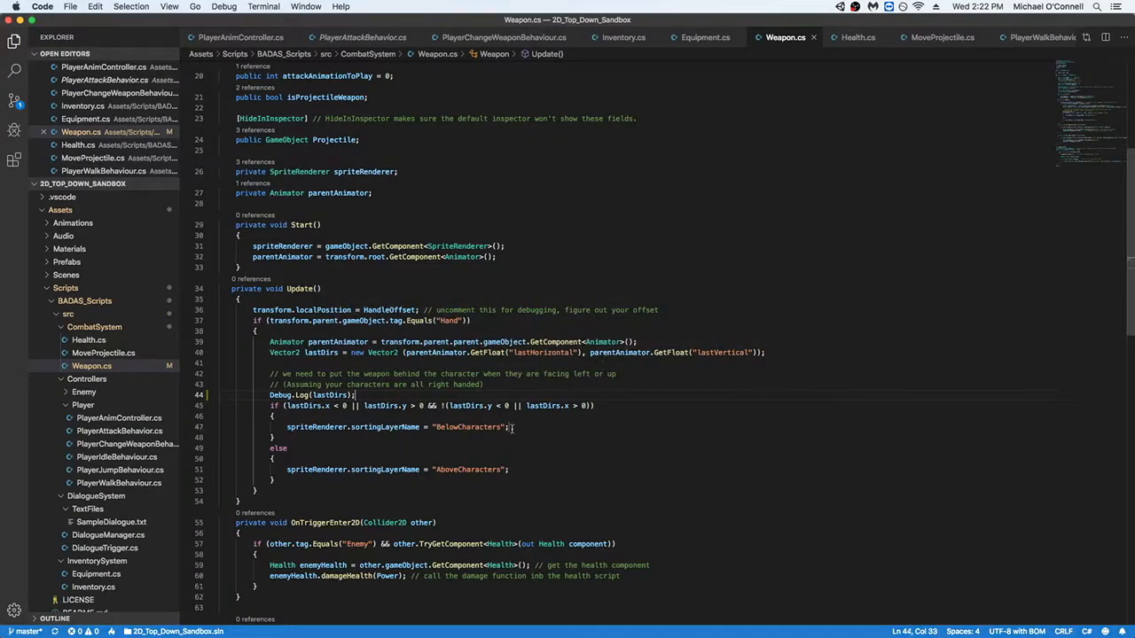
triple_click(399, 426)
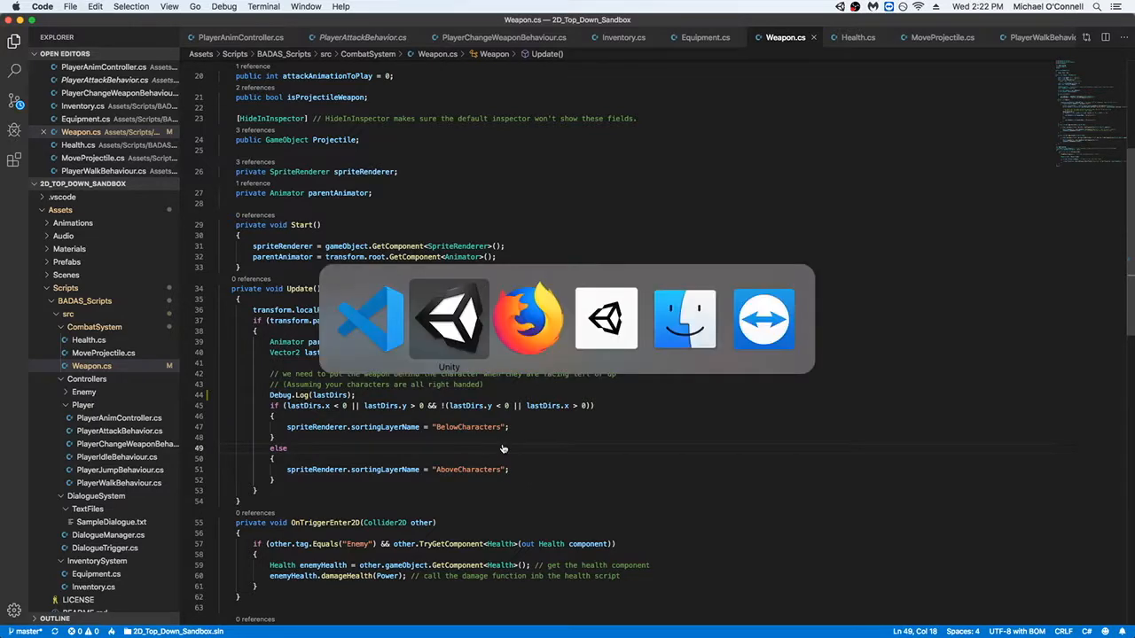
left_click(450, 319)
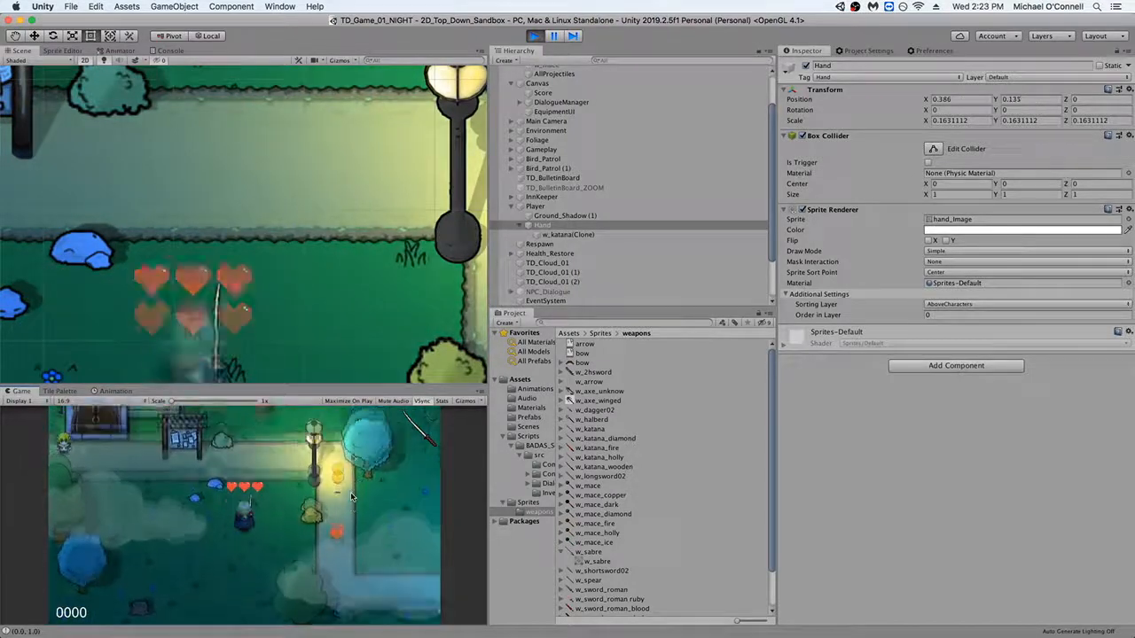
left_click(532, 36)
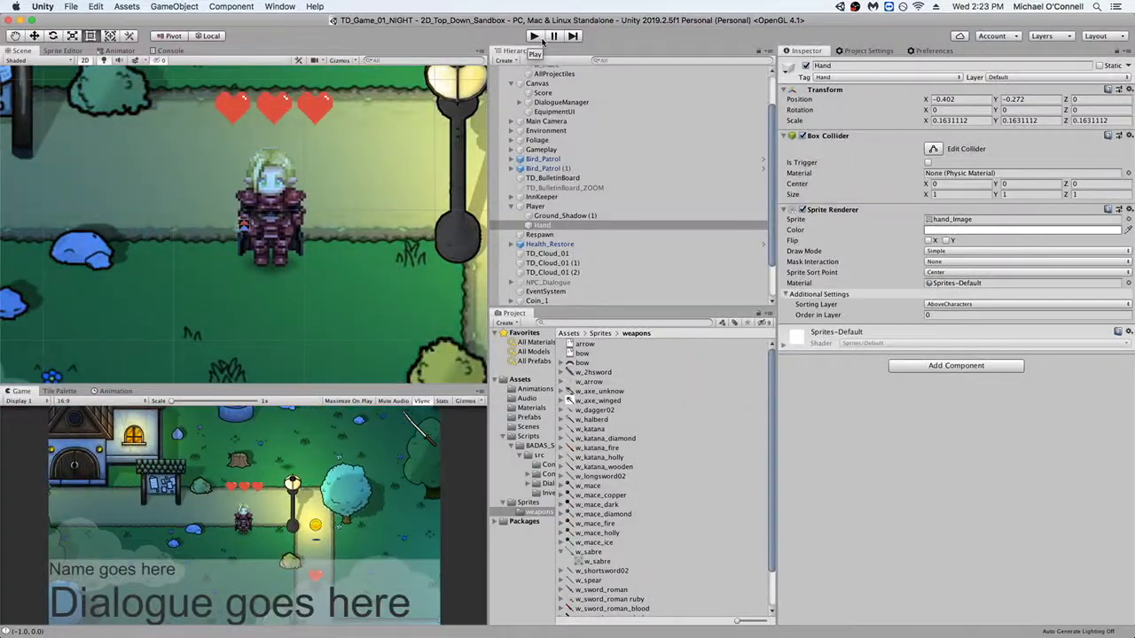